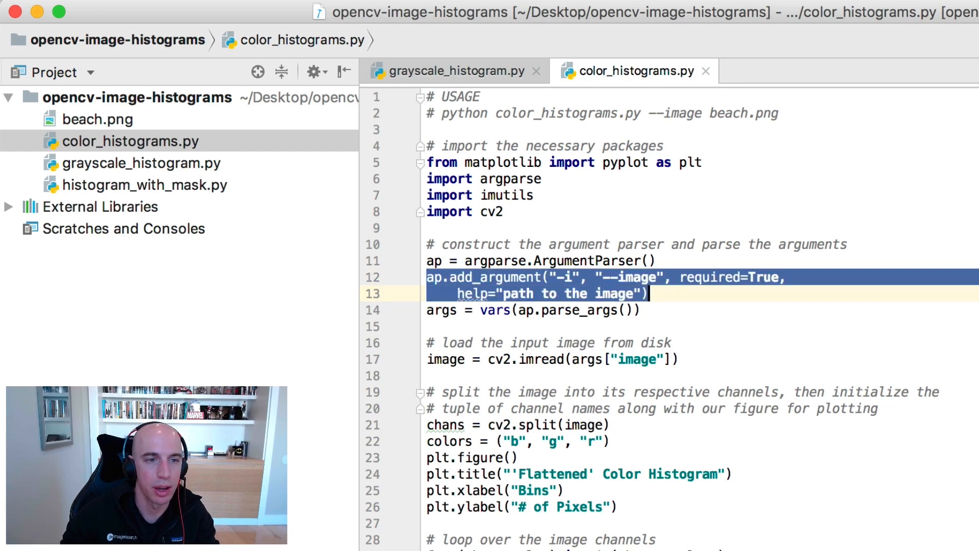
Step: Move the Figure 1 histogram window right so the beach photo window is uncovered
double_click(635, 277)
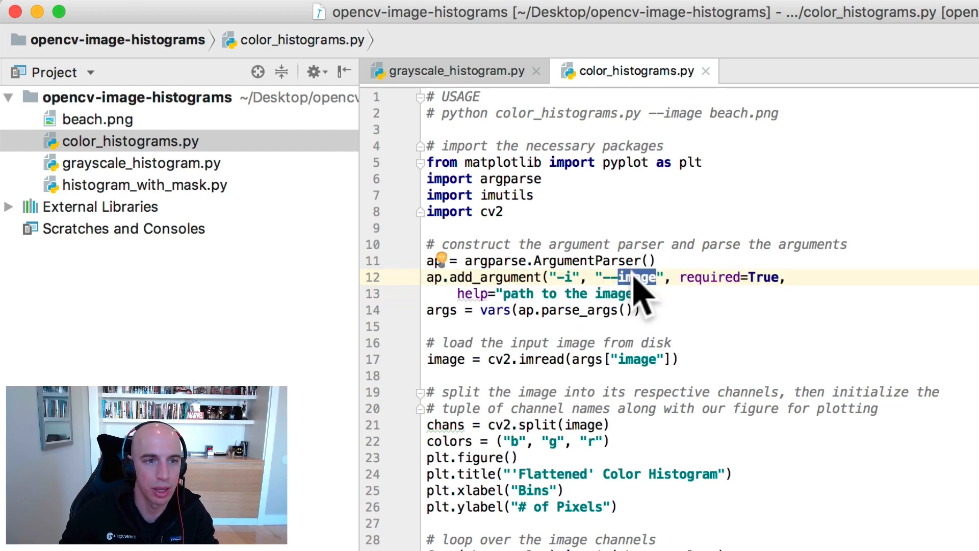
left_click(98, 119)
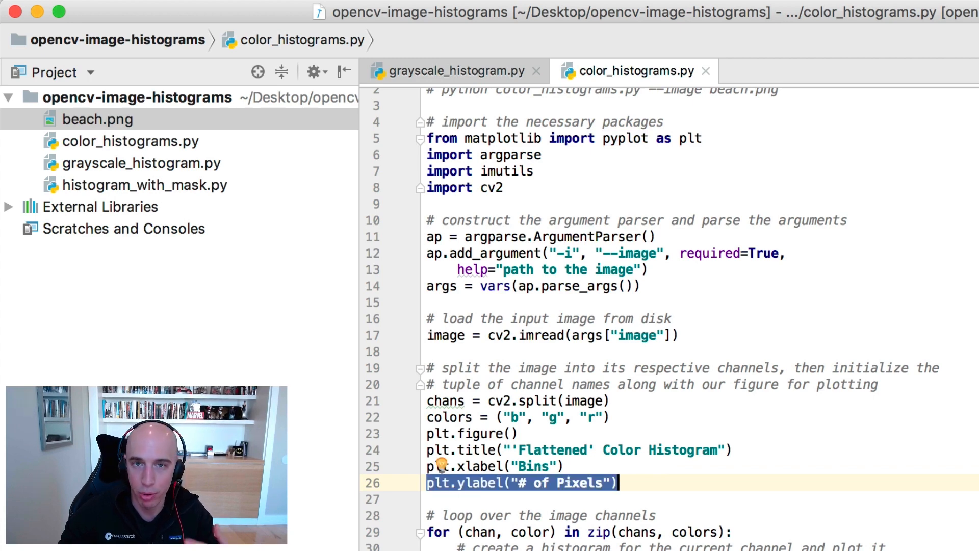
scroll("down", 3)
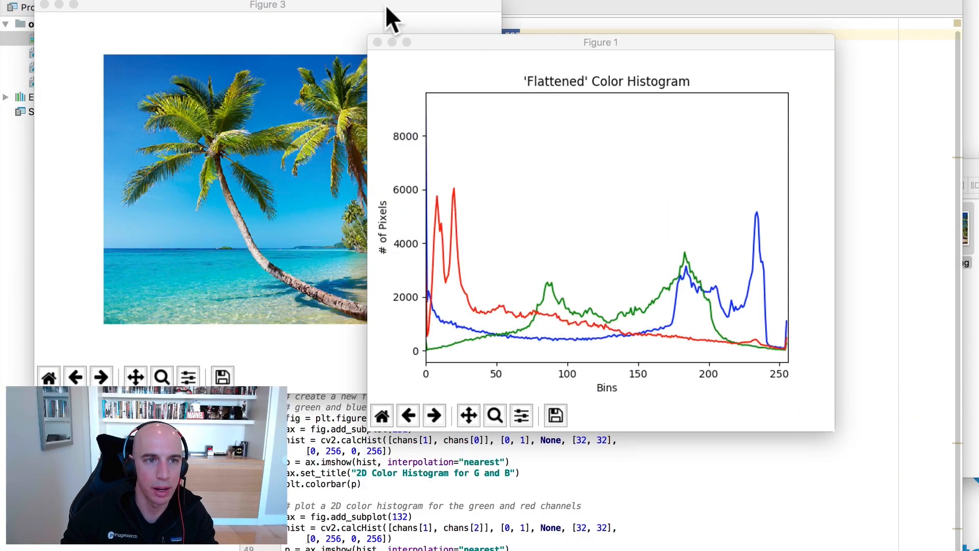
left_click_drag(599, 42, 749, 21)
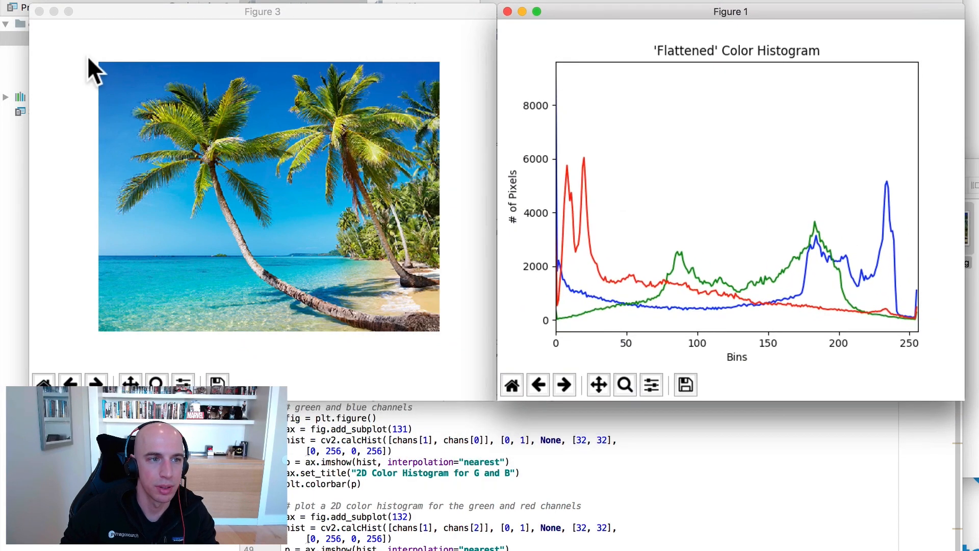
mouse_move(417, 283)
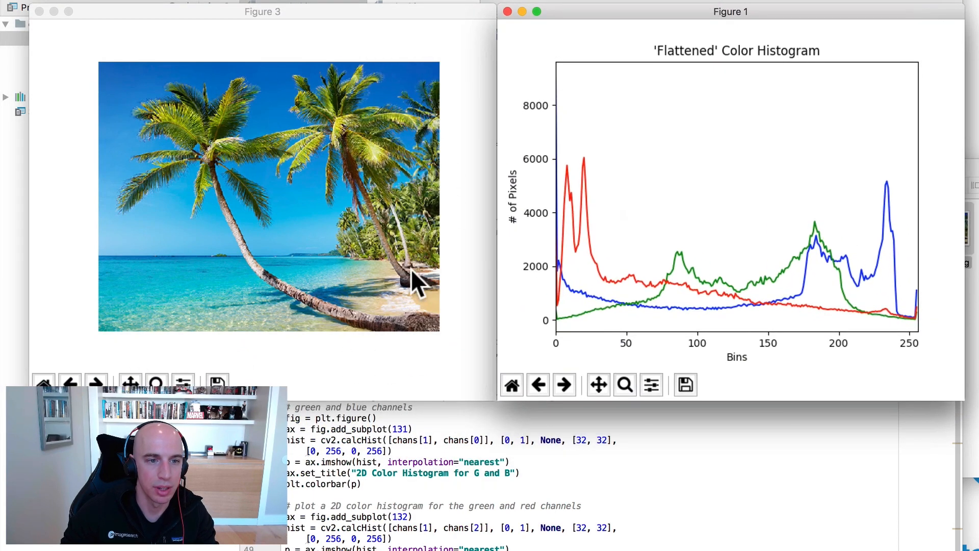
mouse_move(558, 352)
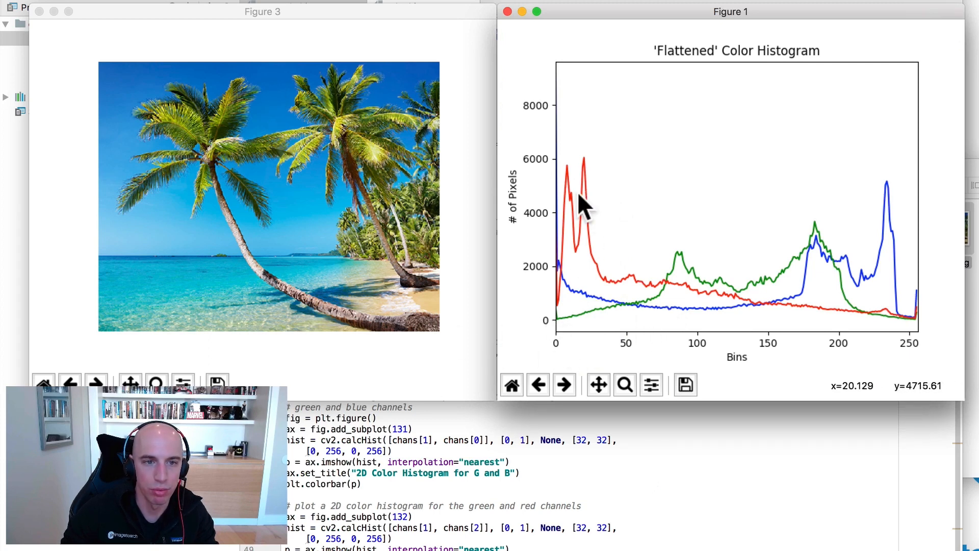
mouse_move(580, 306)
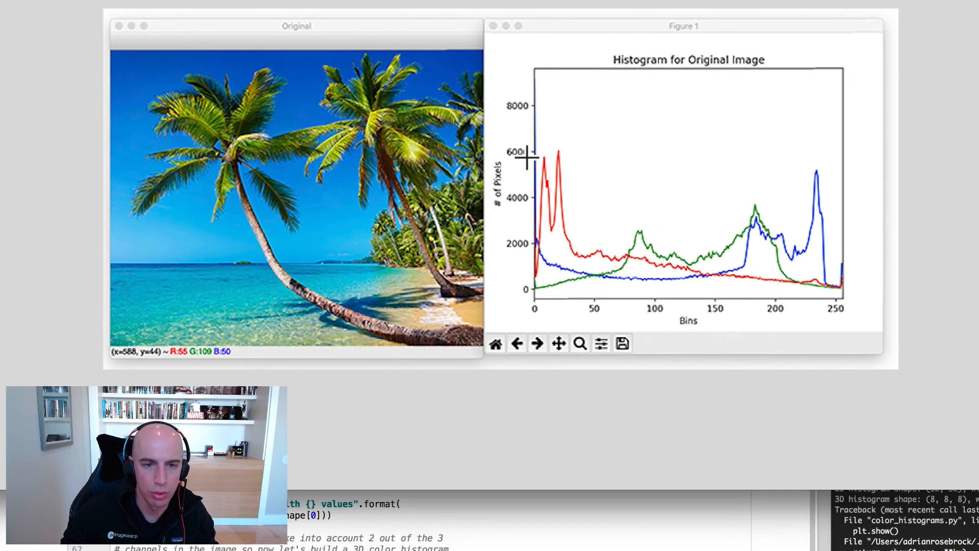
mouse_move(551, 223)
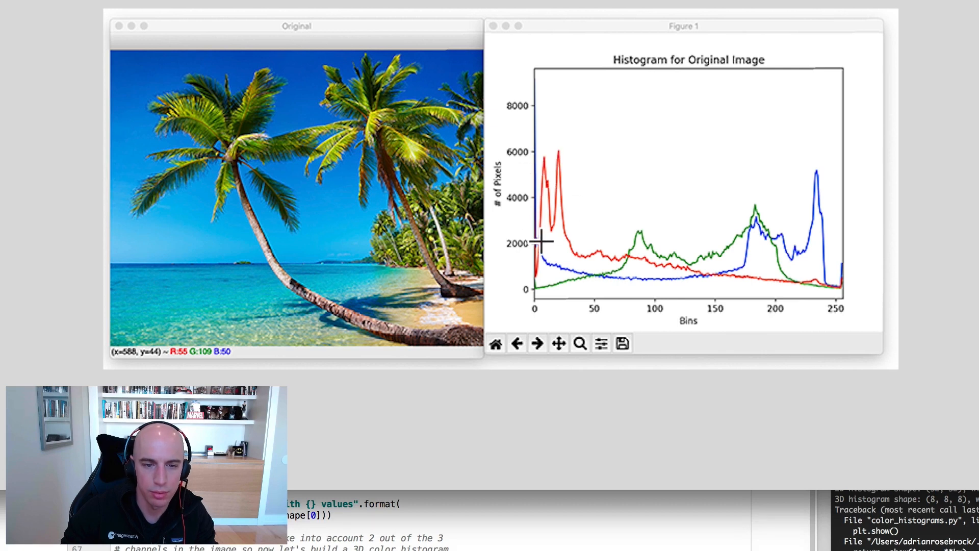
mouse_move(492, 297)
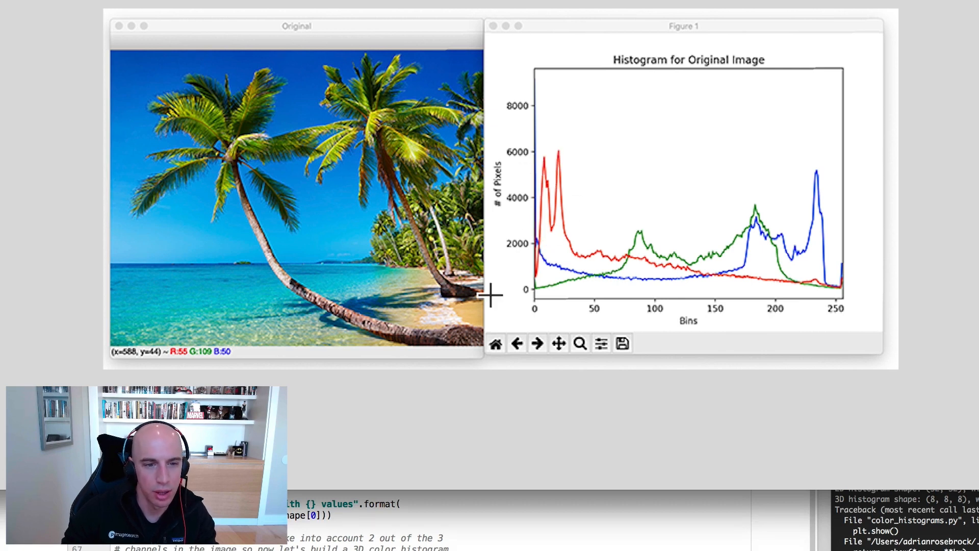
mouse_move(323, 142)
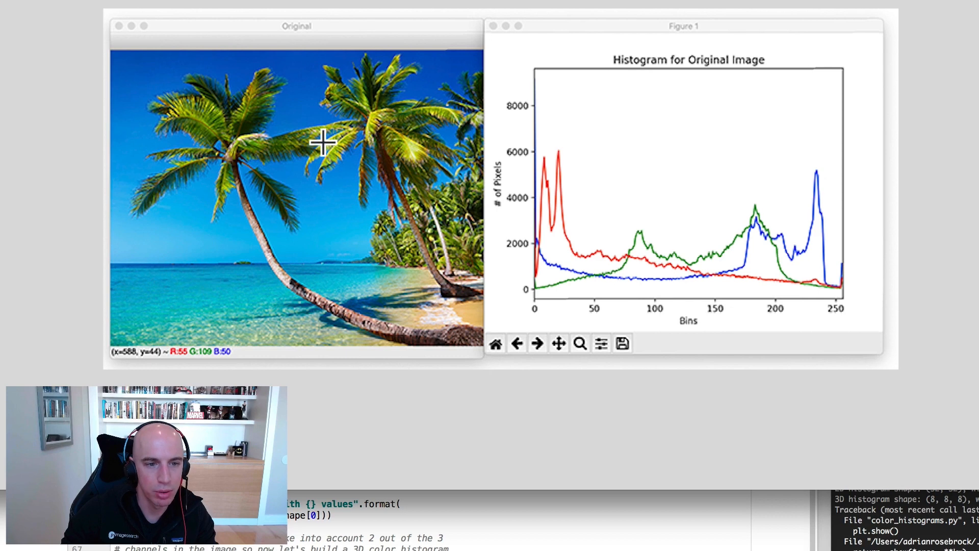
mouse_move(196, 292)
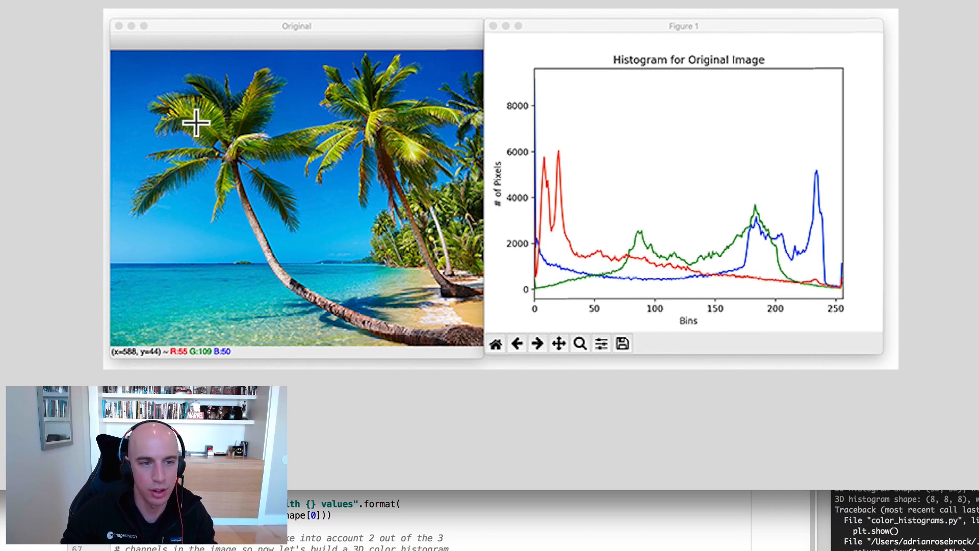
mouse_move(412, 194)
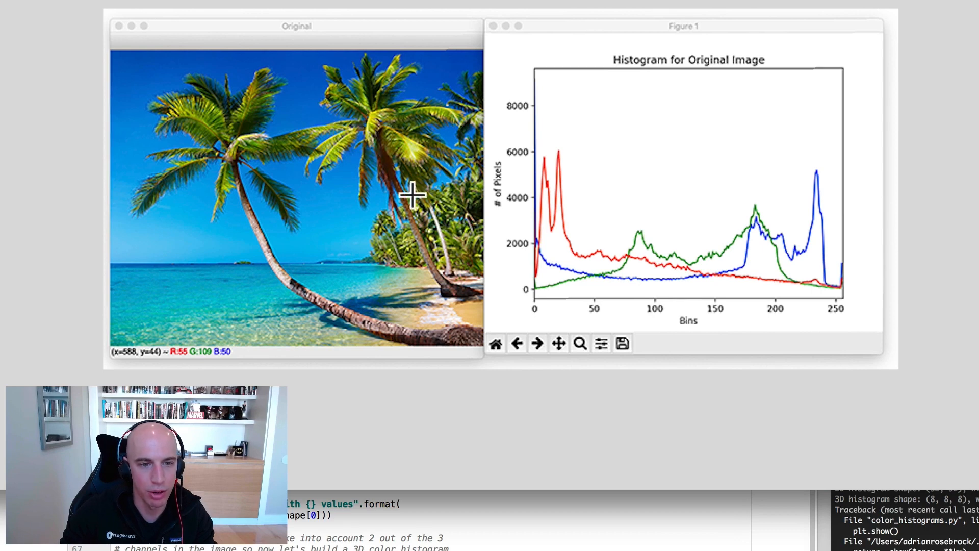
mouse_move(463, 245)
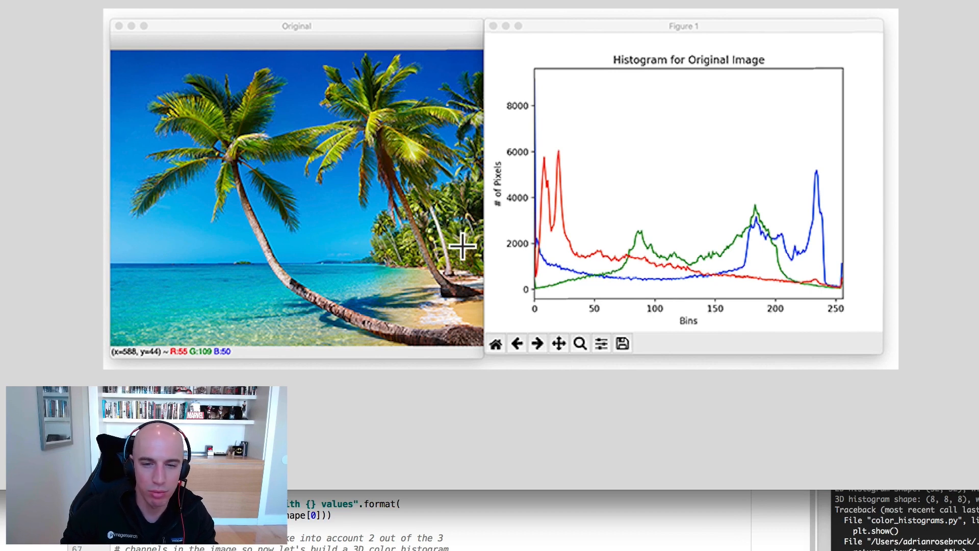
mouse_move(676, 269)
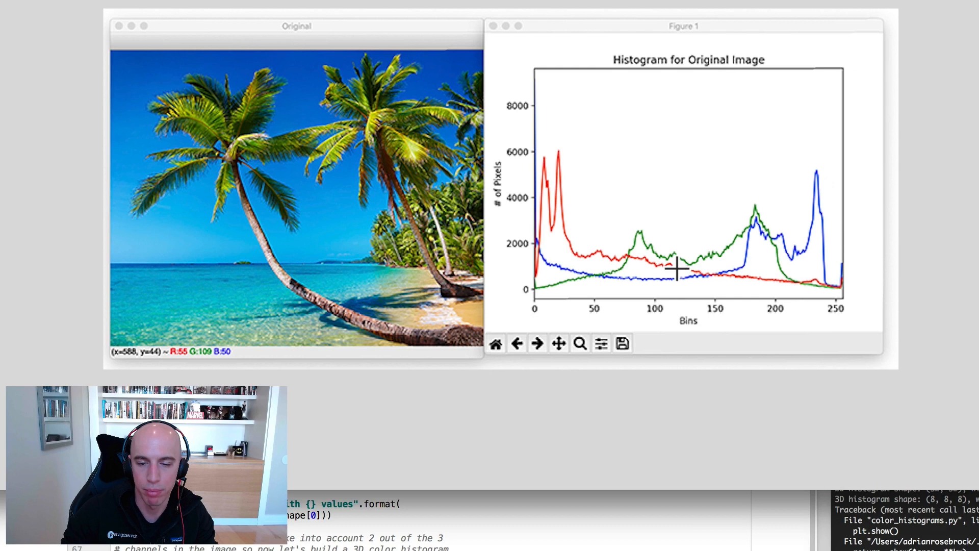
mouse_move(554, 190)
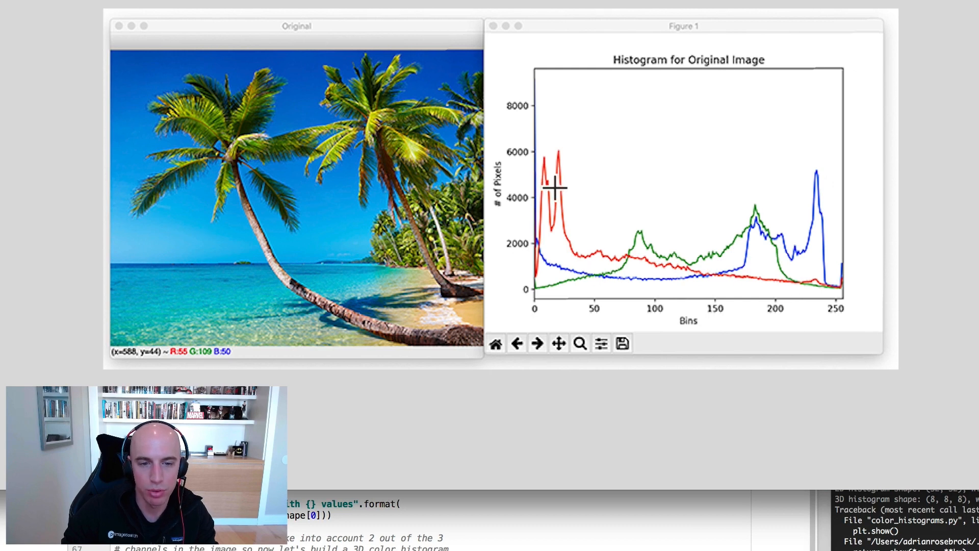
mouse_move(546, 294)
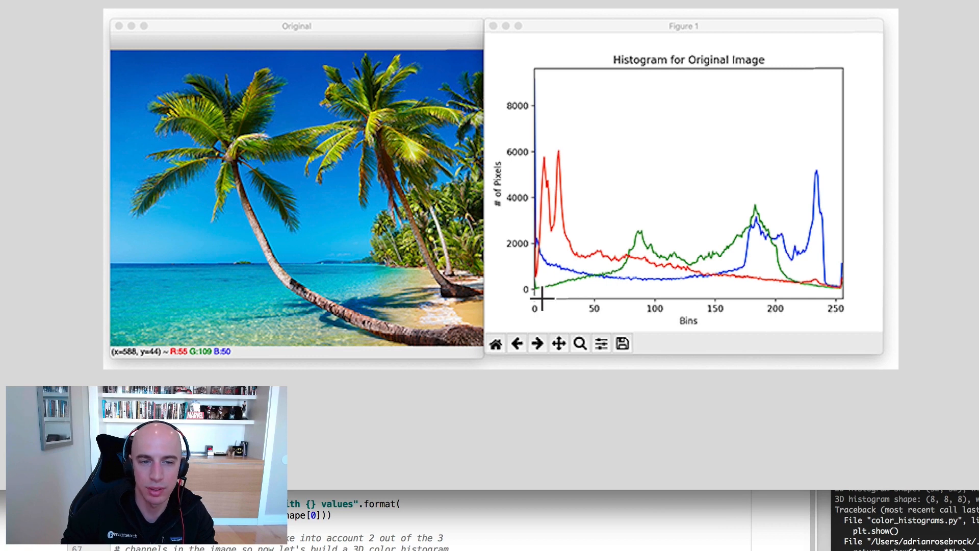
mouse_move(350, 307)
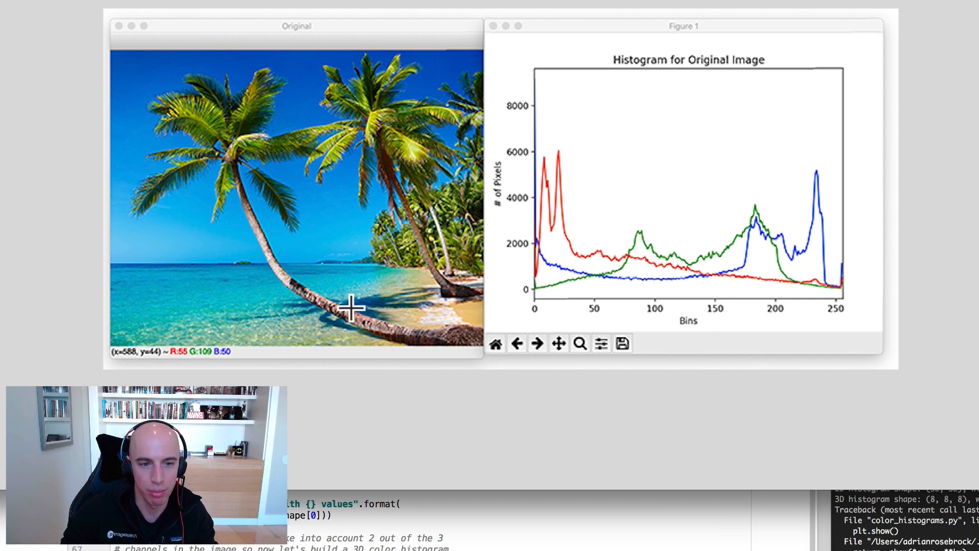
mouse_move(439, 337)
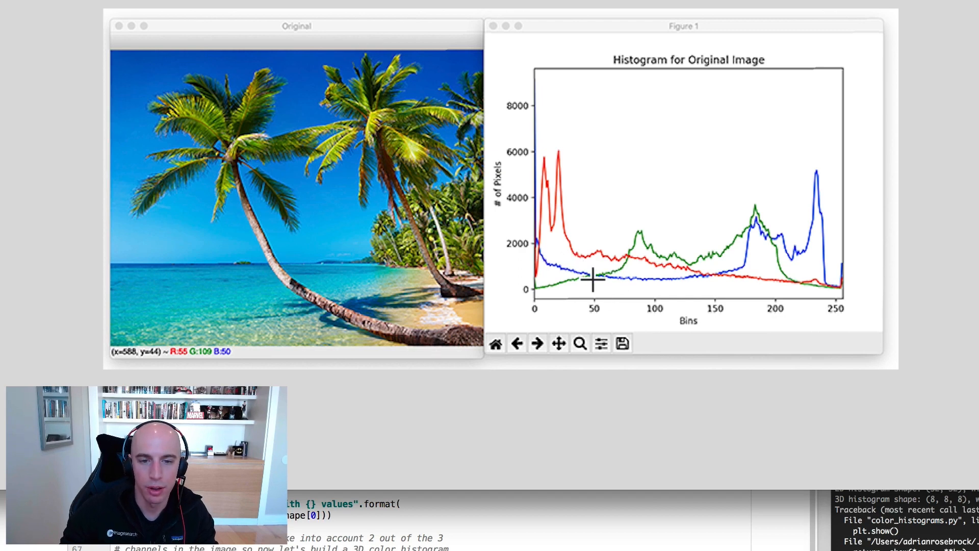
mouse_move(624, 270)
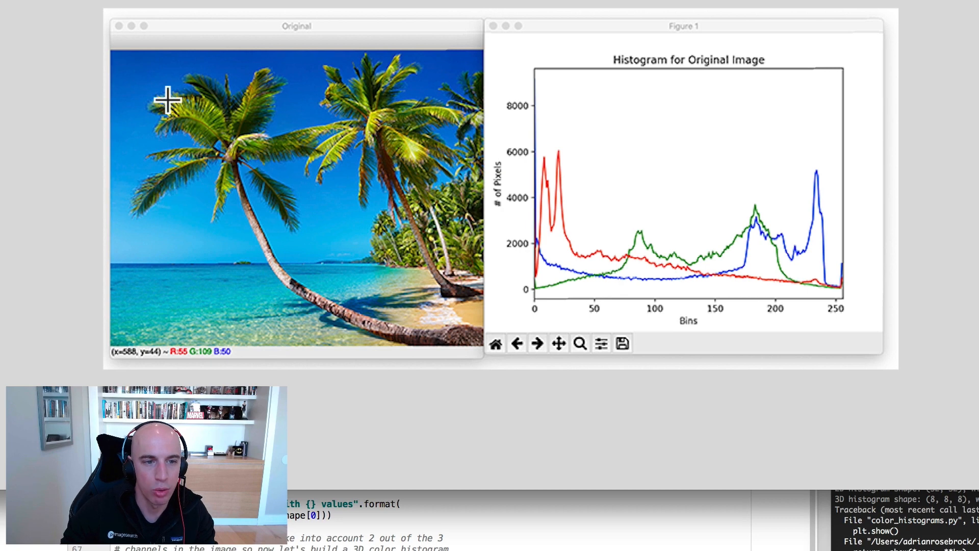
mouse_move(413, 280)
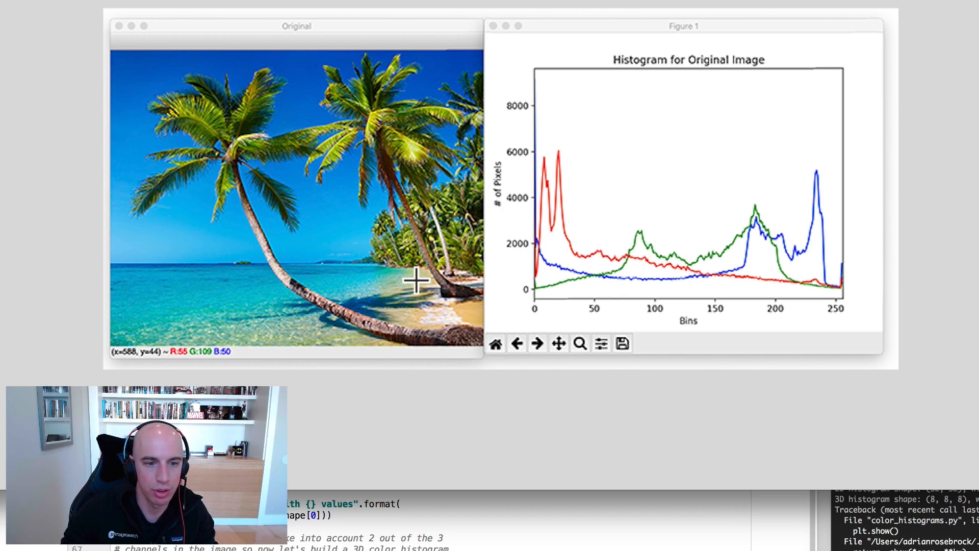
mouse_move(309, 337)
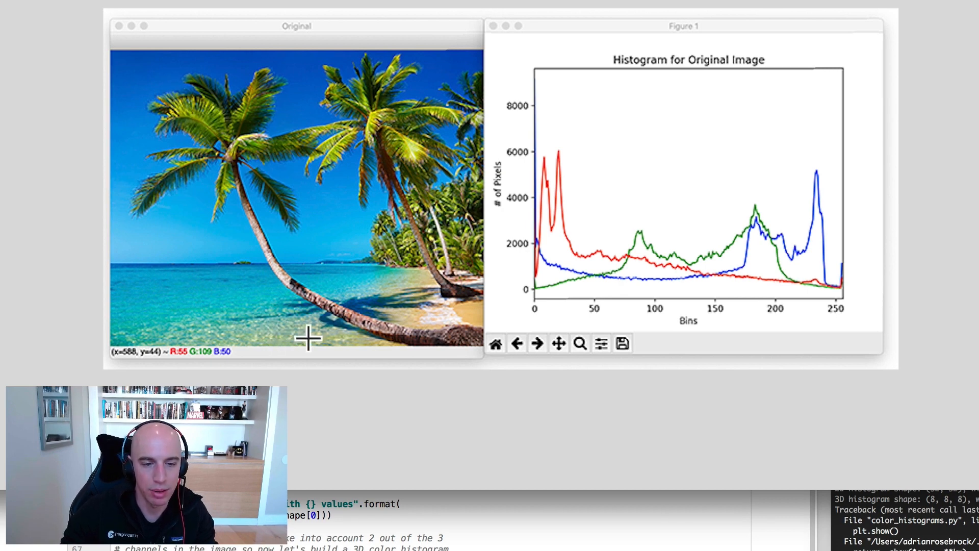
mouse_move(427, 287)
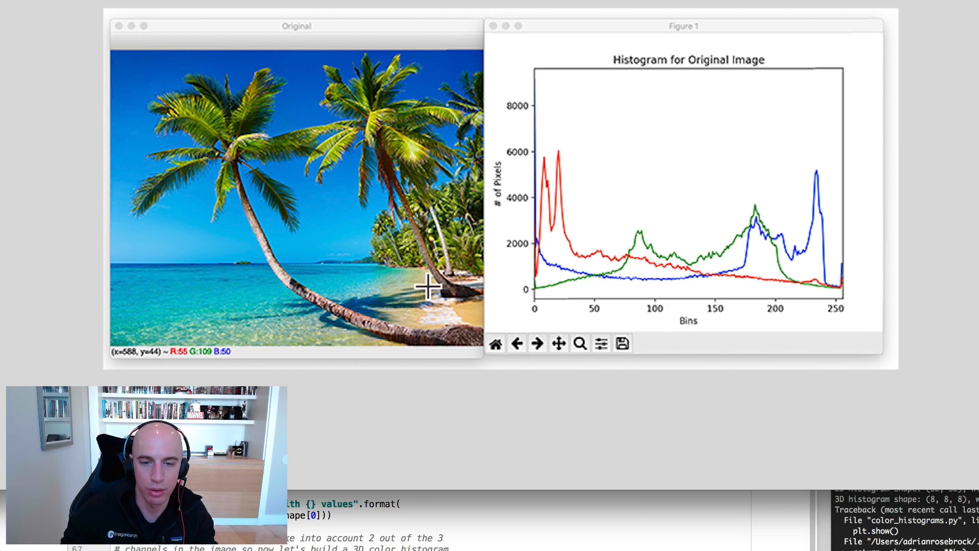
mouse_move(772, 220)
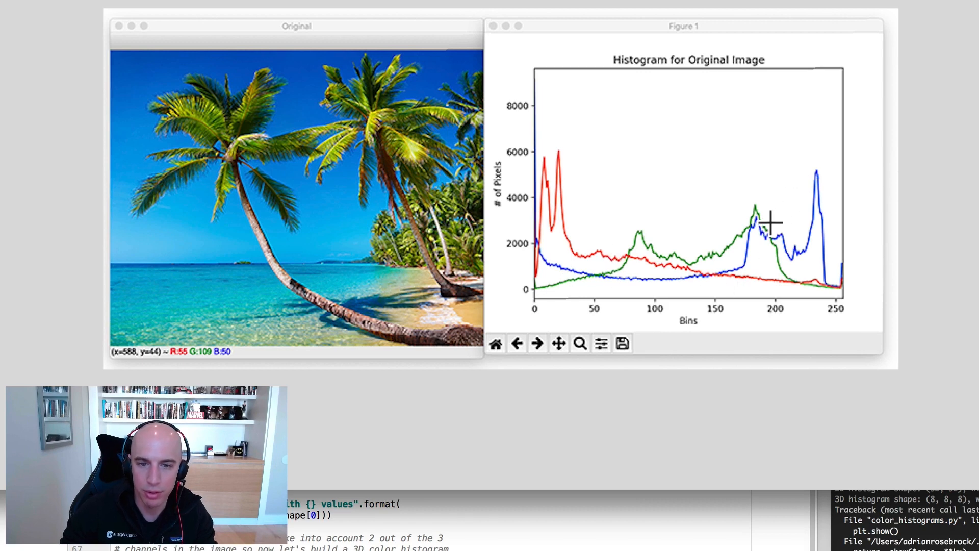
mouse_move(827, 186)
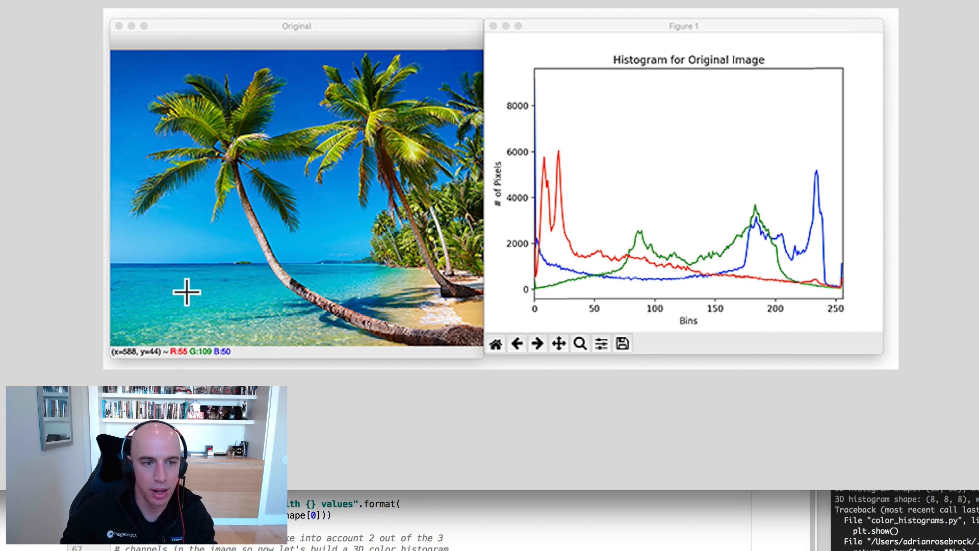
mouse_move(185, 240)
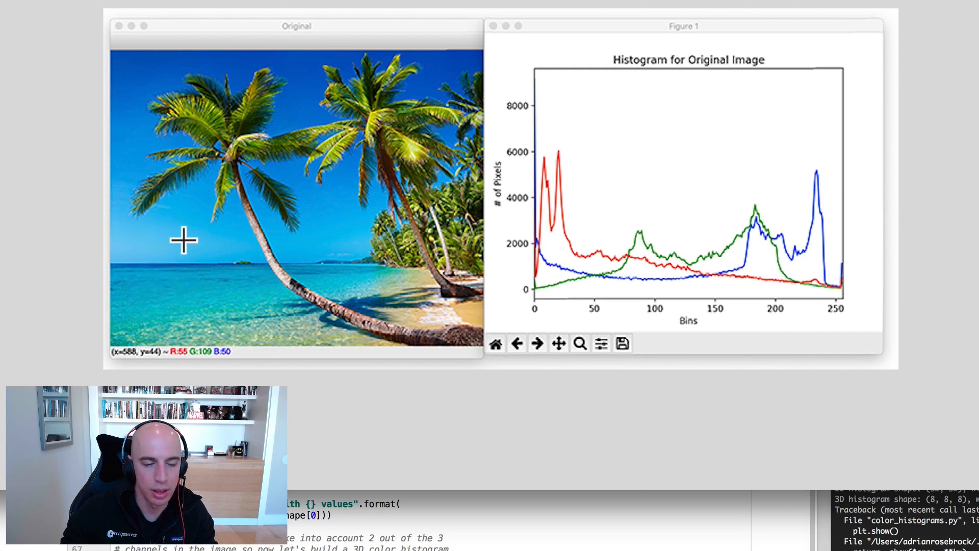
mouse_move(334, 75)
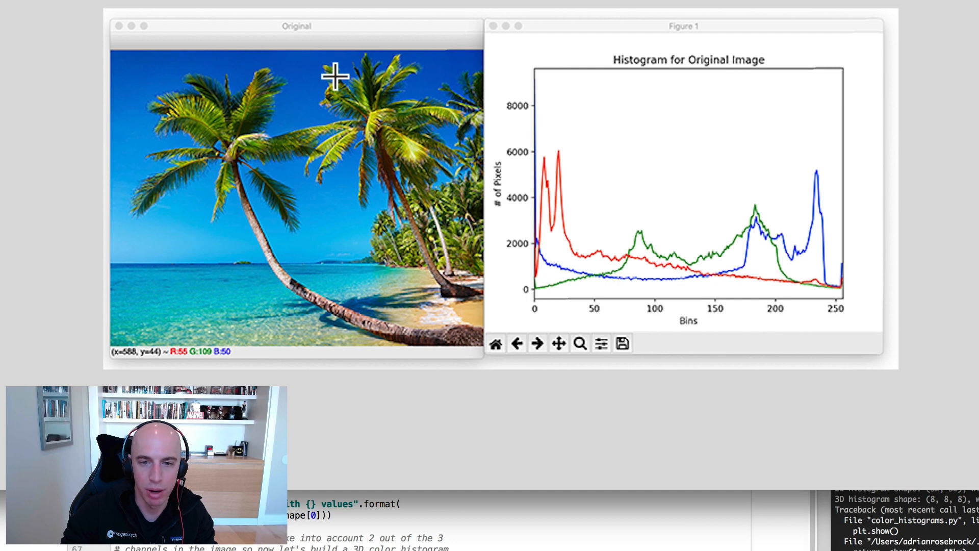
mouse_move(815, 206)
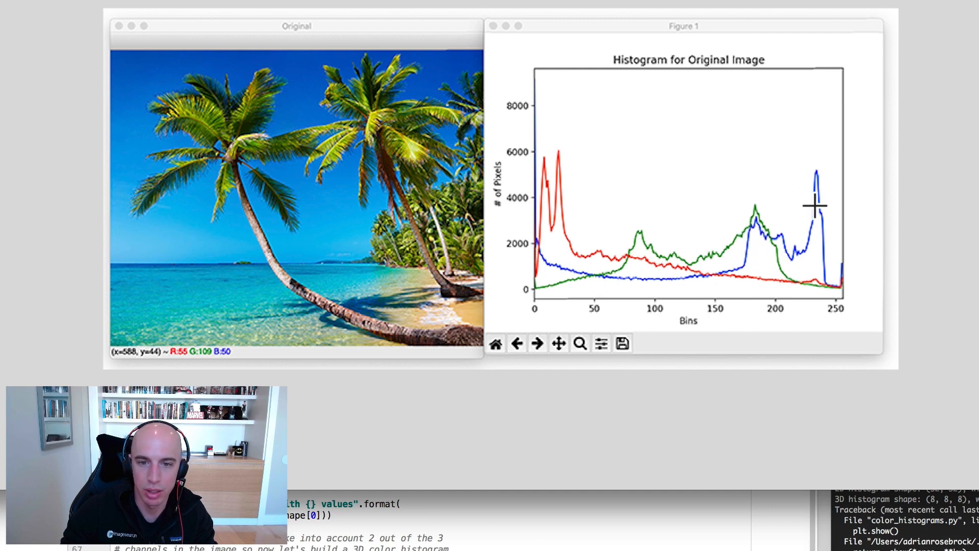
mouse_move(824, 186)
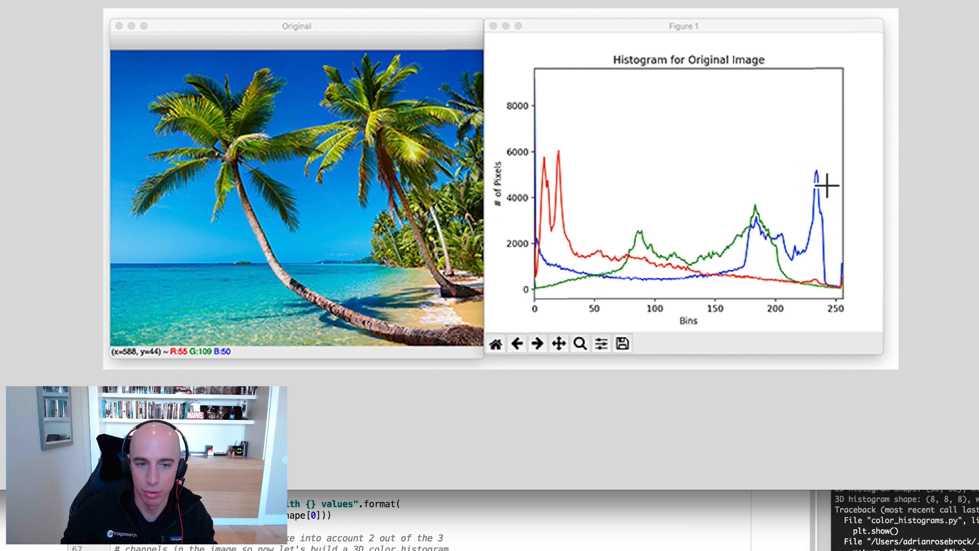
mouse_move(799, 194)
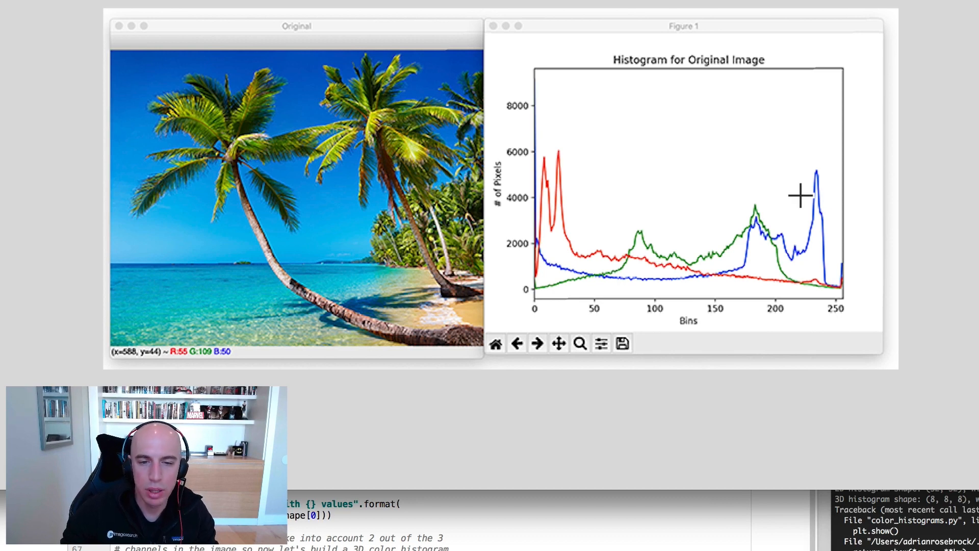
mouse_move(774, 205)
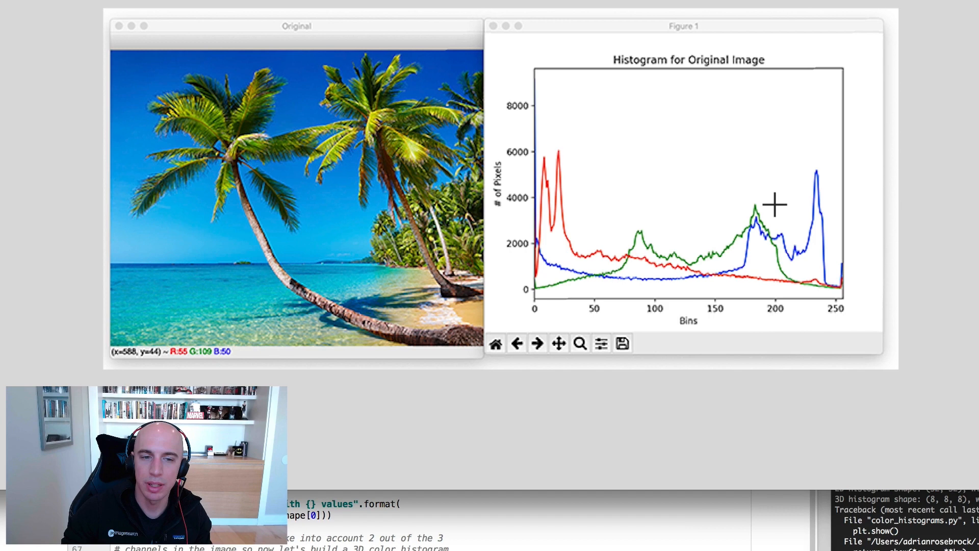
mouse_move(548, 206)
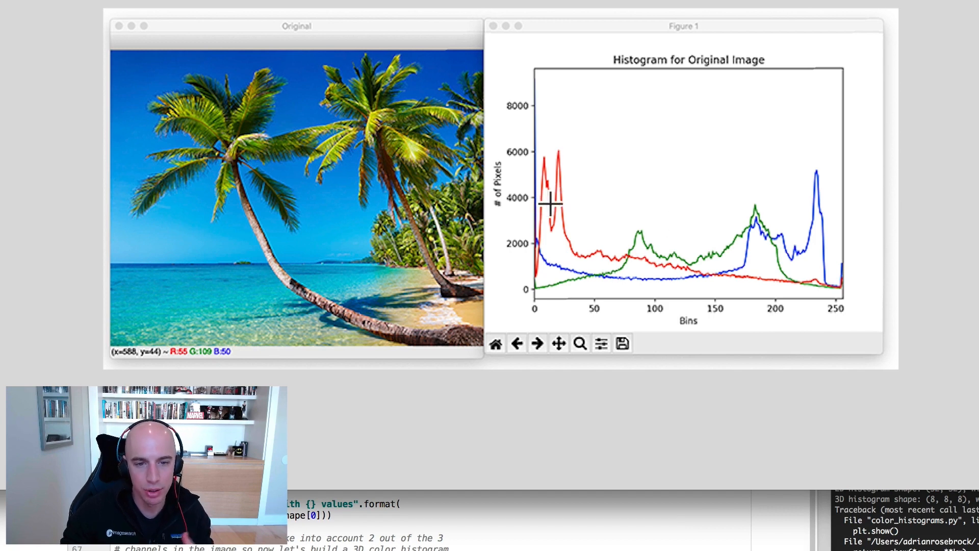
mouse_move(640, 279)
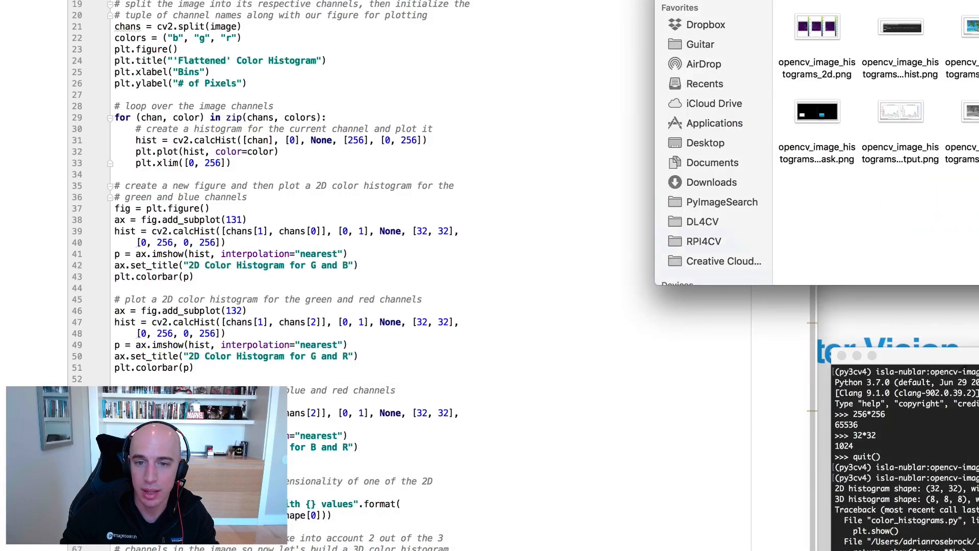
Step: Go to line 37 in the editor where the 2D histogram figure is created
double_click(817, 26)
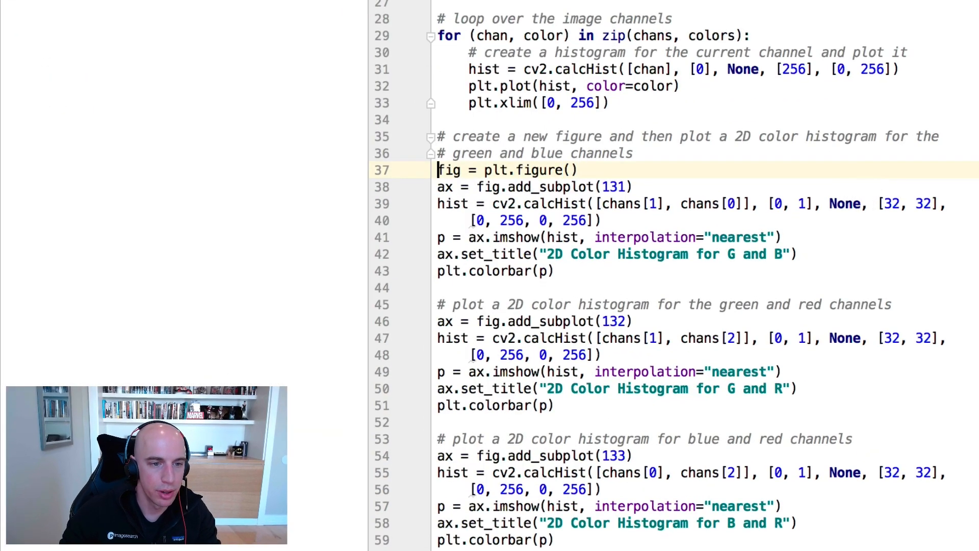
left_click(554, 186)
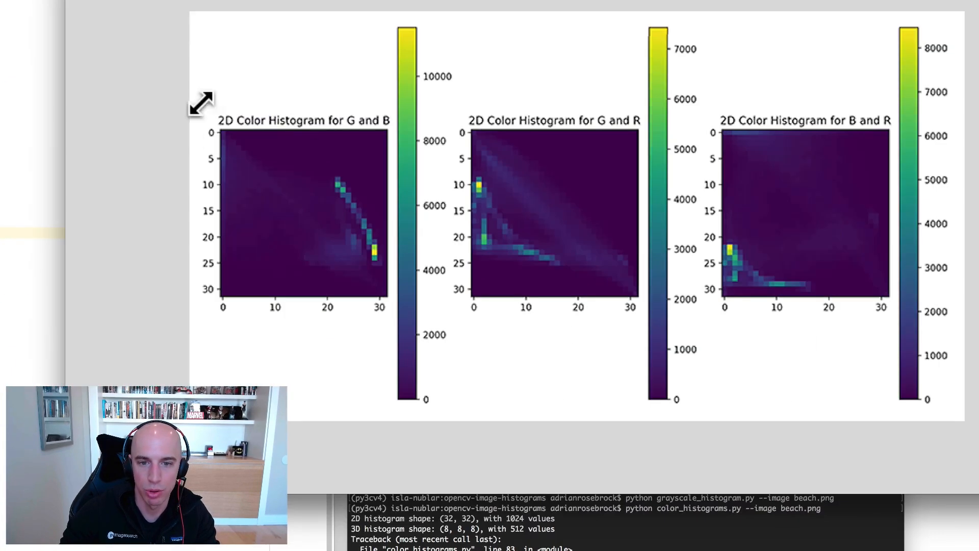
mouse_move(359, 290)
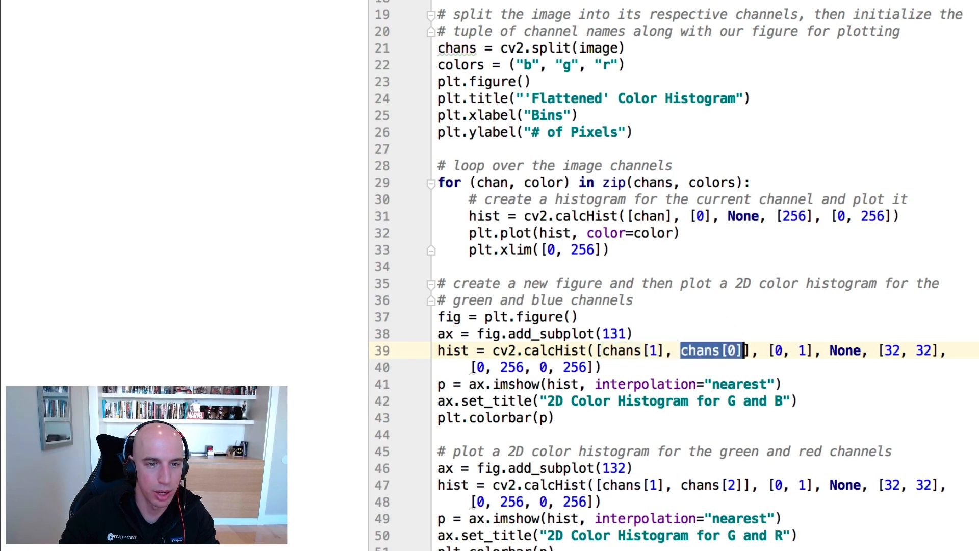
left_click(604, 64)
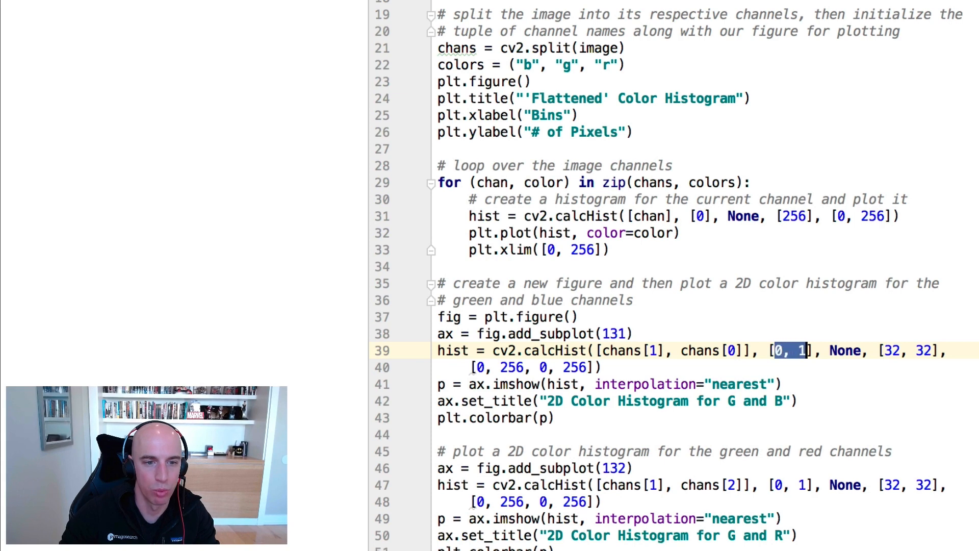
double_click(615, 350)
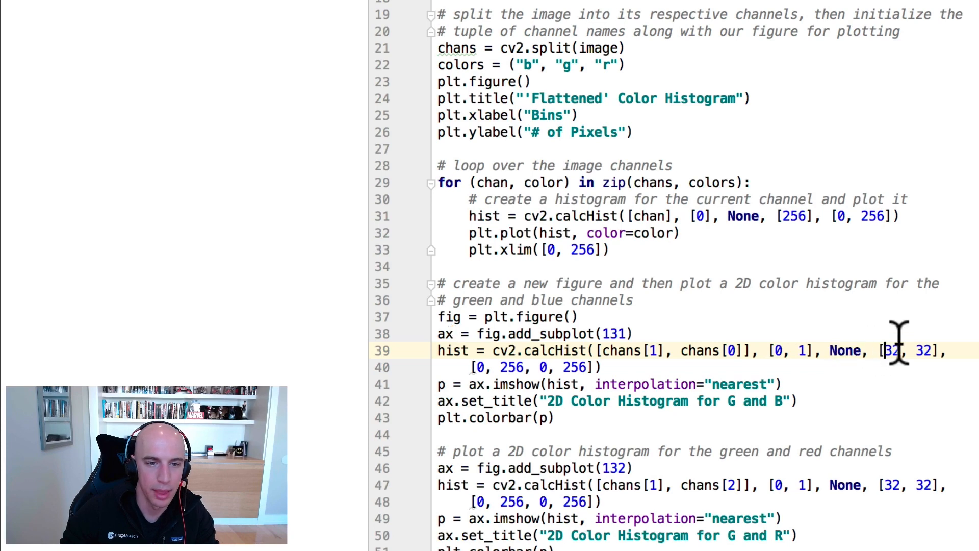
double_click(906, 351)
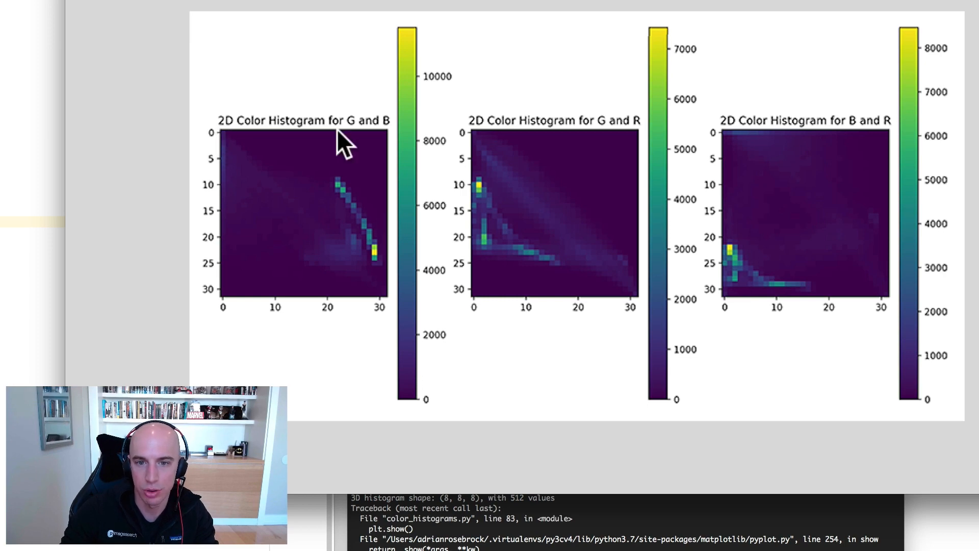
mouse_move(255, 147)
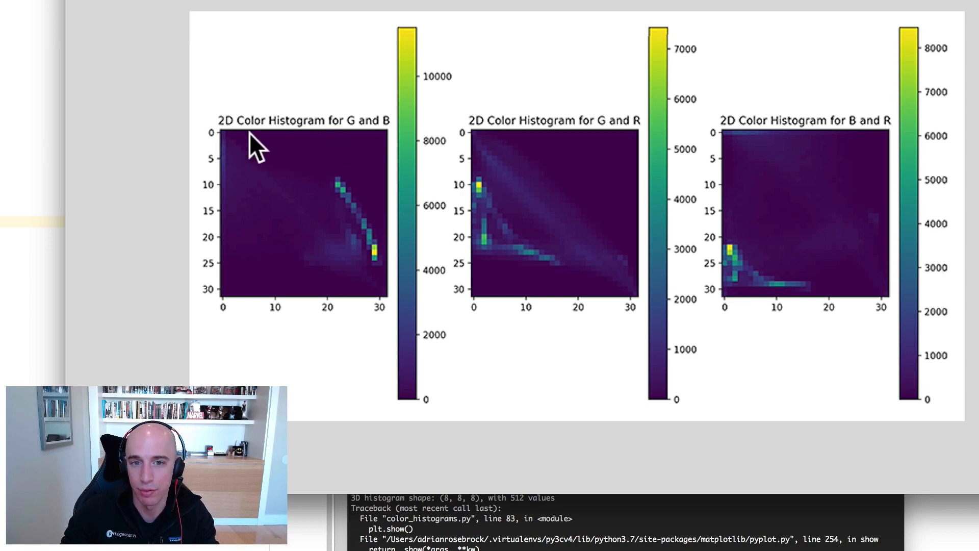
mouse_move(330, 140)
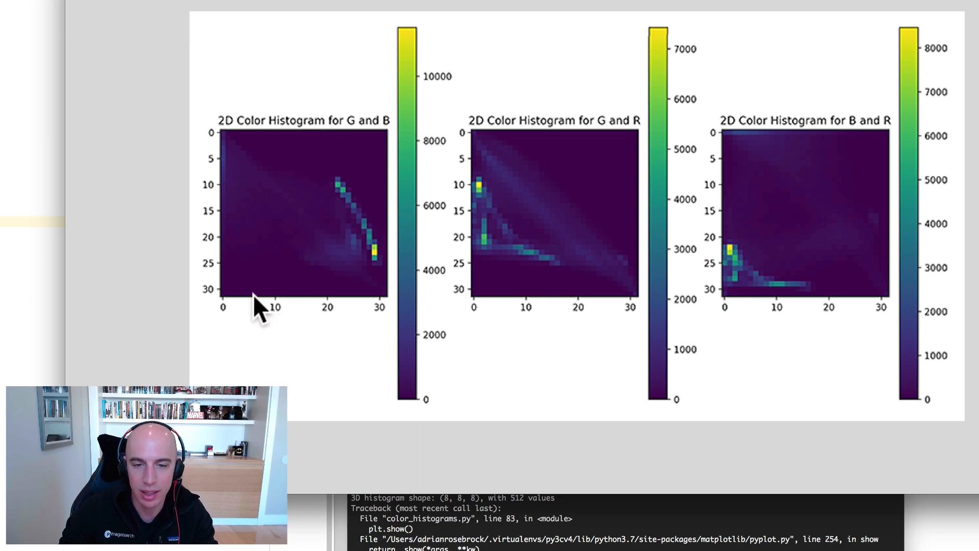
mouse_move(279, 309)
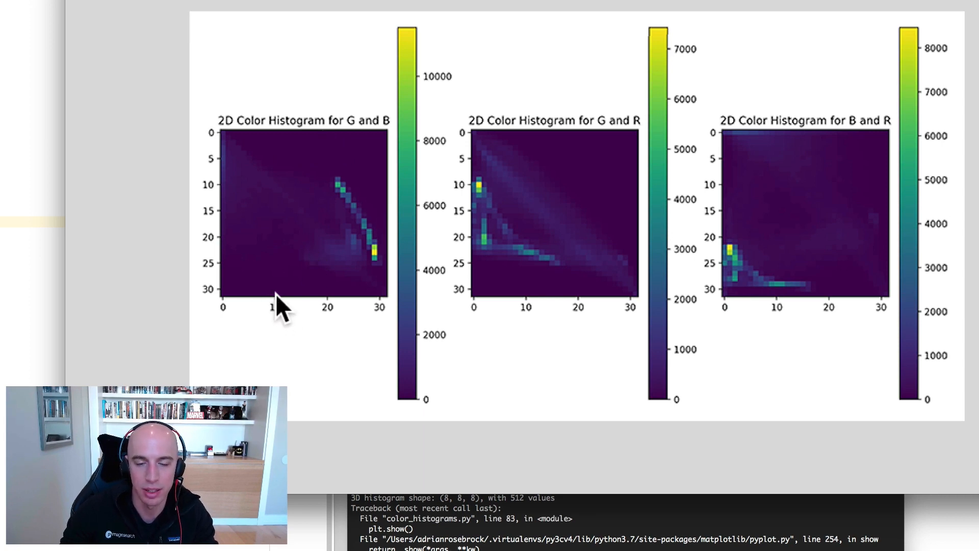
mouse_move(278, 245)
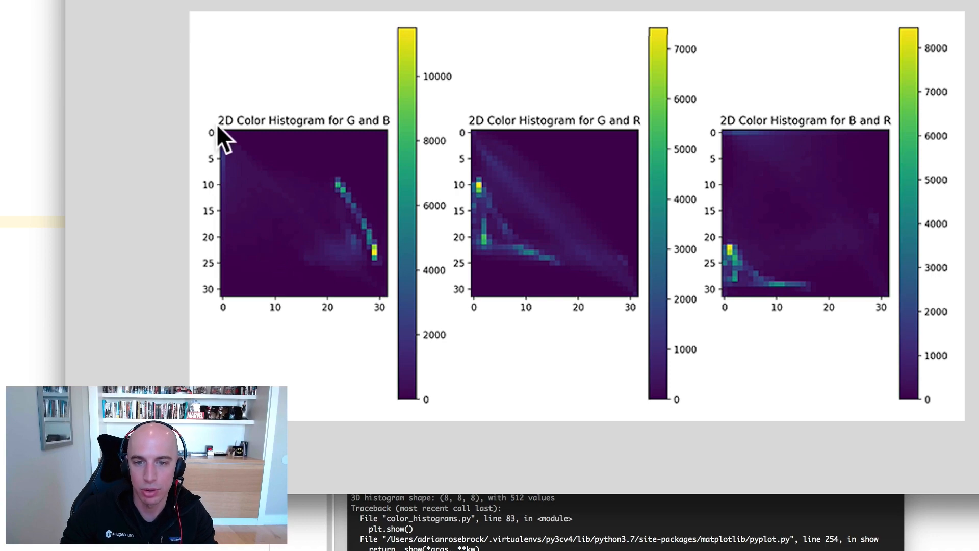
mouse_move(198, 98)
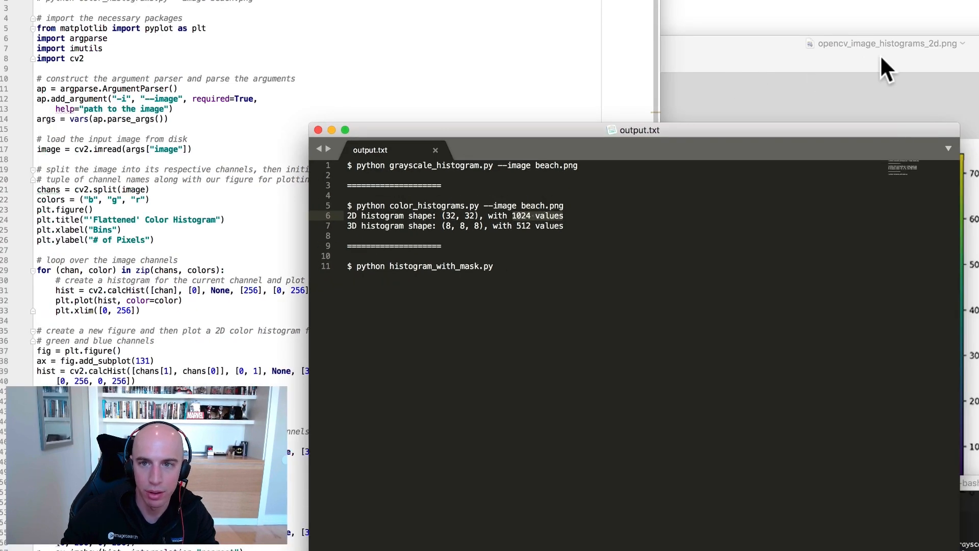
Step: Show the saved opencv_image_histograms_2d.png with G–B, G–R and B–R histograms
left_click(886, 43)
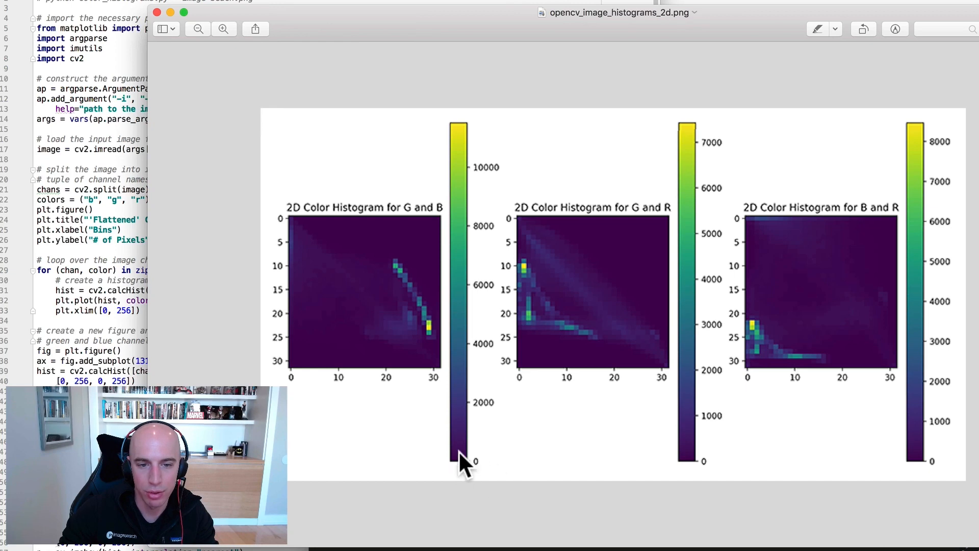
mouse_move(300, 365)
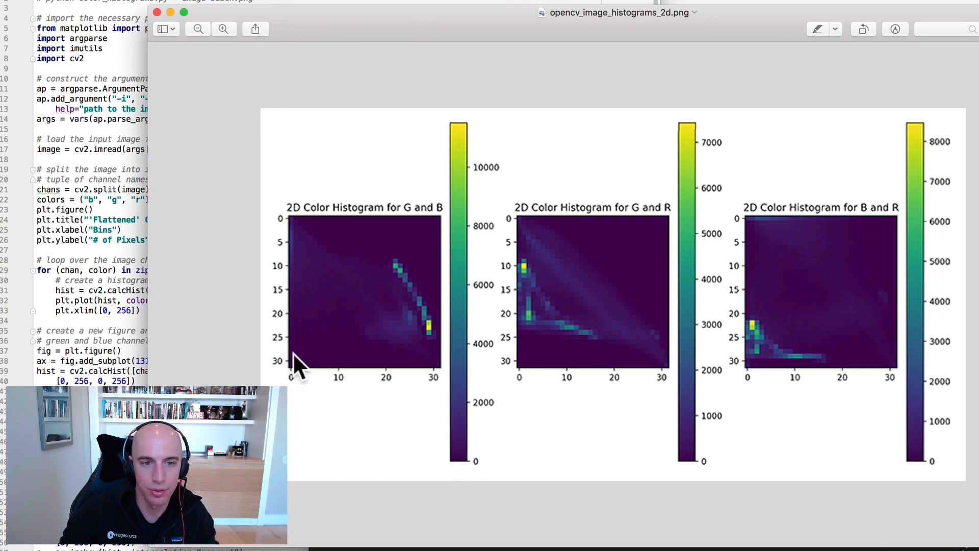
mouse_move(312, 381)
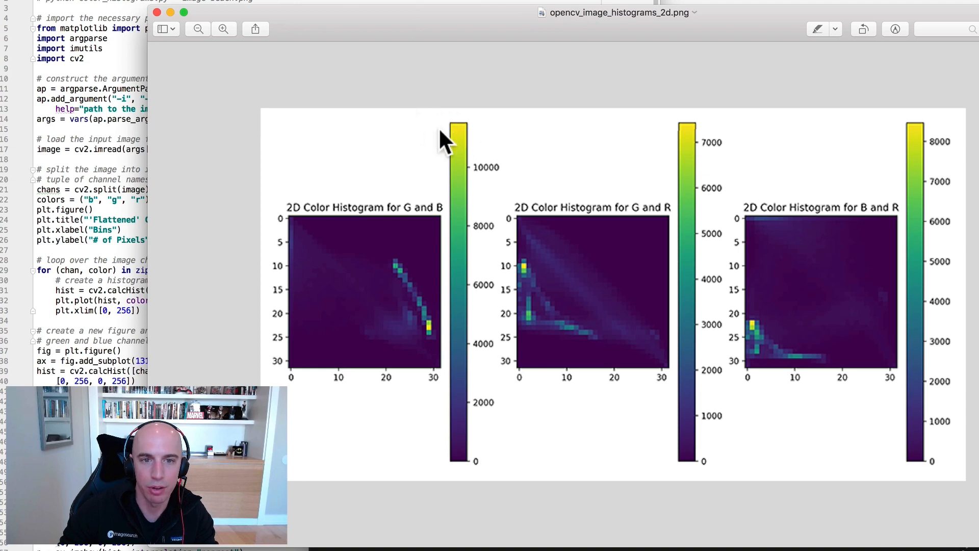
mouse_move(437, 331)
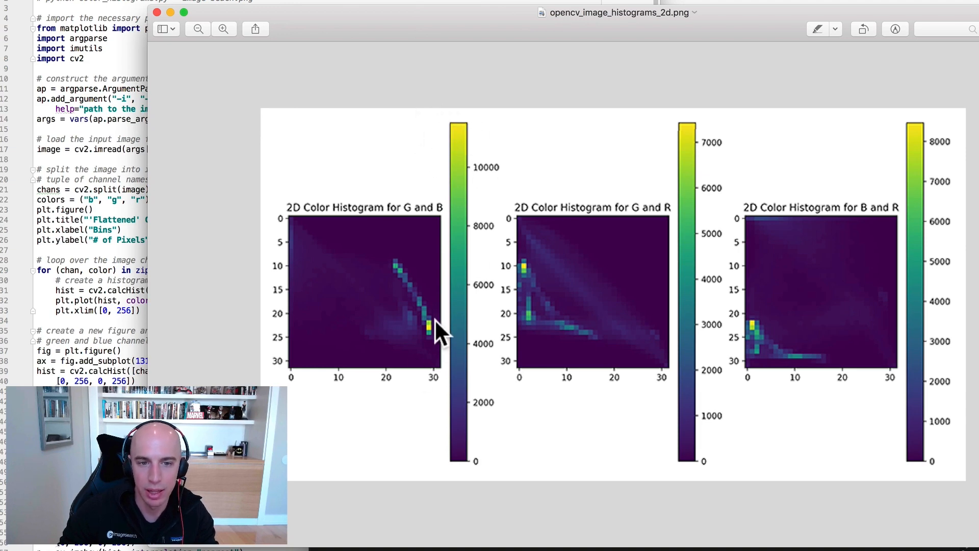
mouse_move(431, 340)
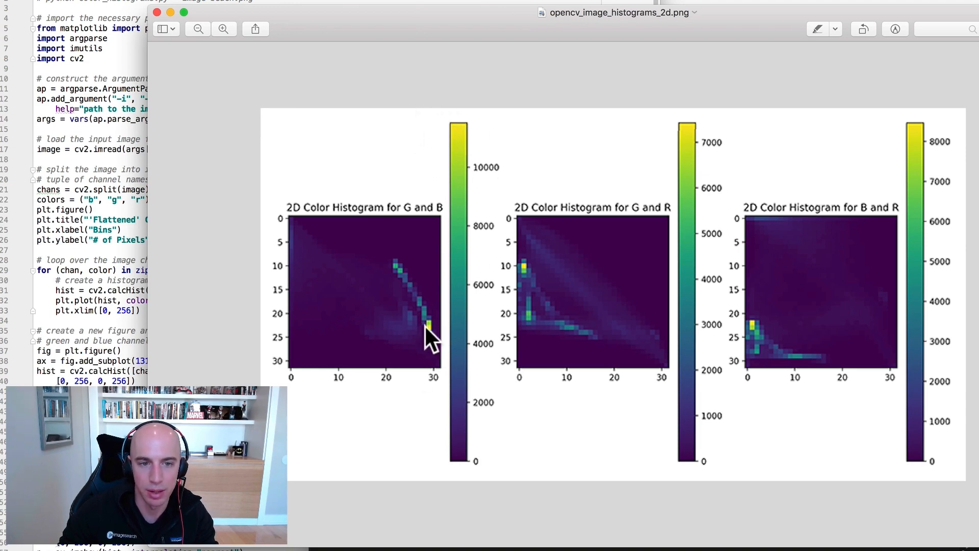
mouse_move(443, 224)
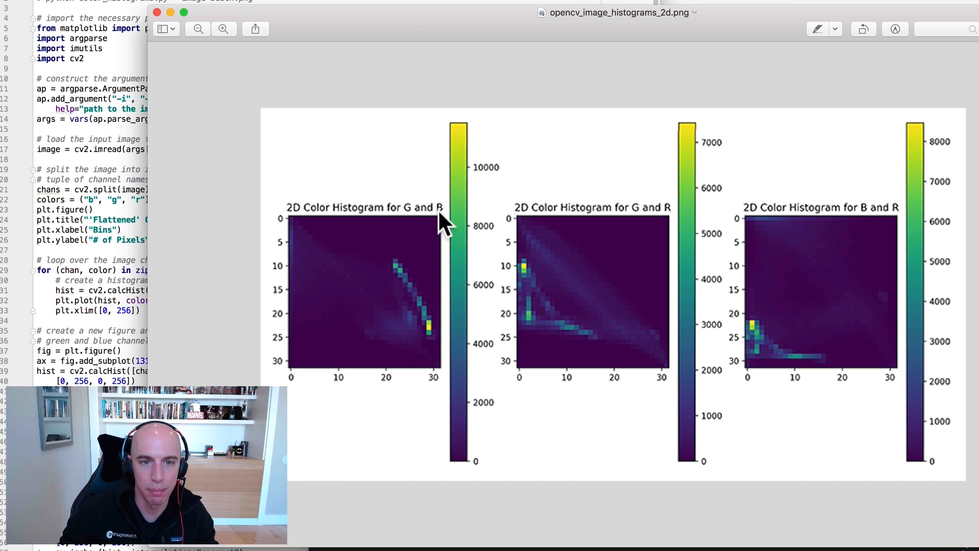
mouse_move(434, 340)
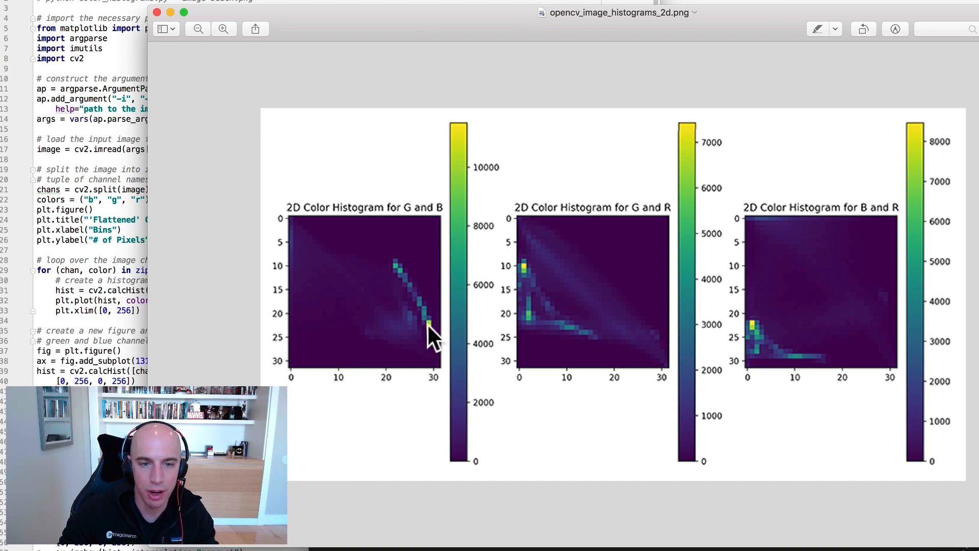
mouse_move(393, 340)
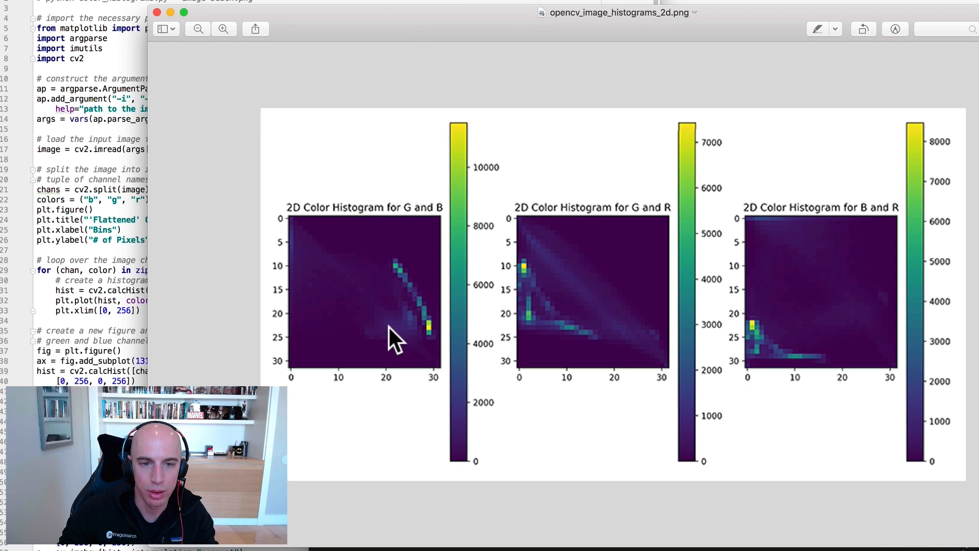
mouse_move(421, 341)
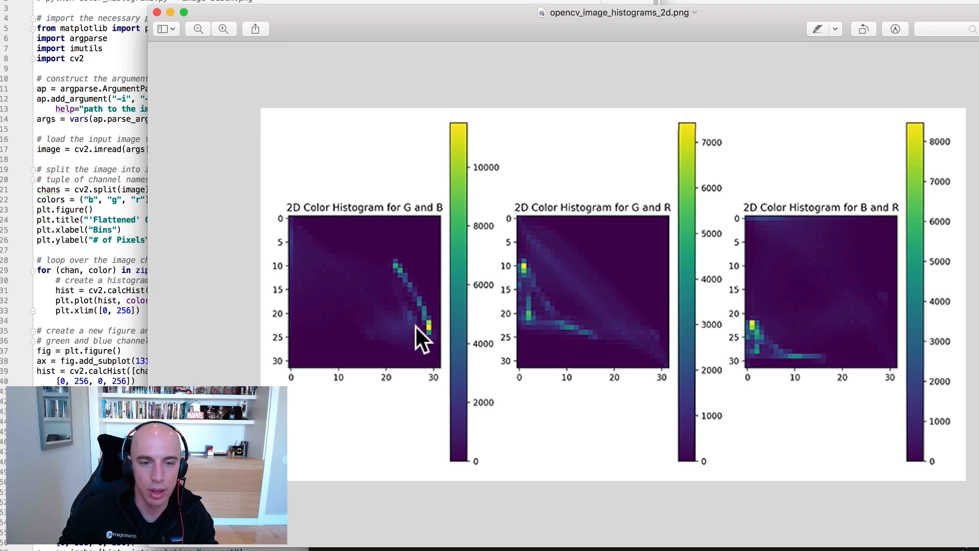
mouse_move(431, 328)
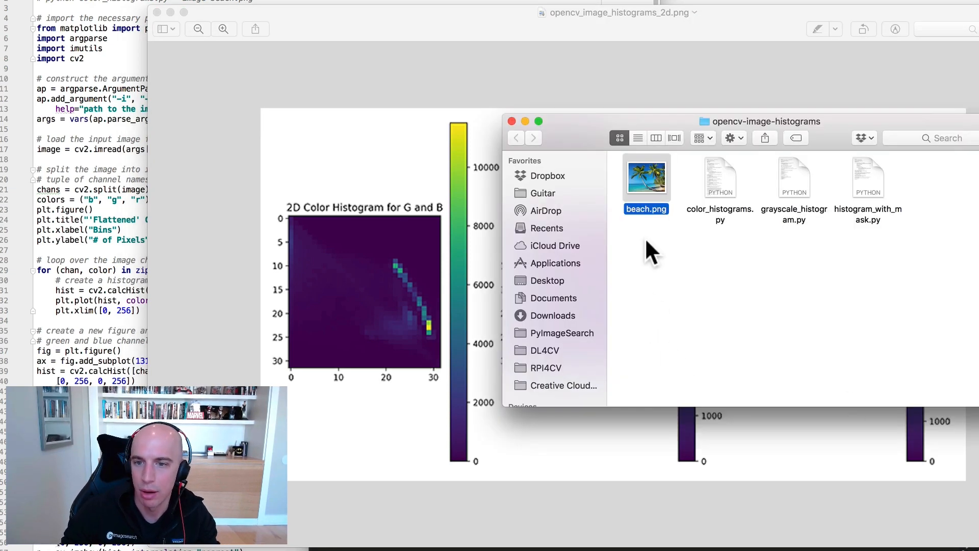
Step: Open beach.png in Preview beside opencv_image_histograms_2d.png for comparison
double_click(646, 177)
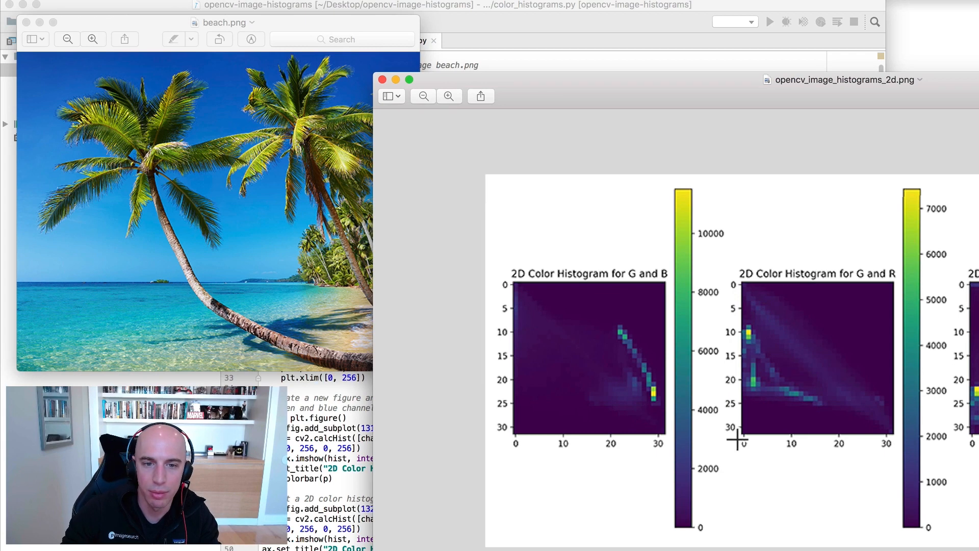
mouse_move(753, 356)
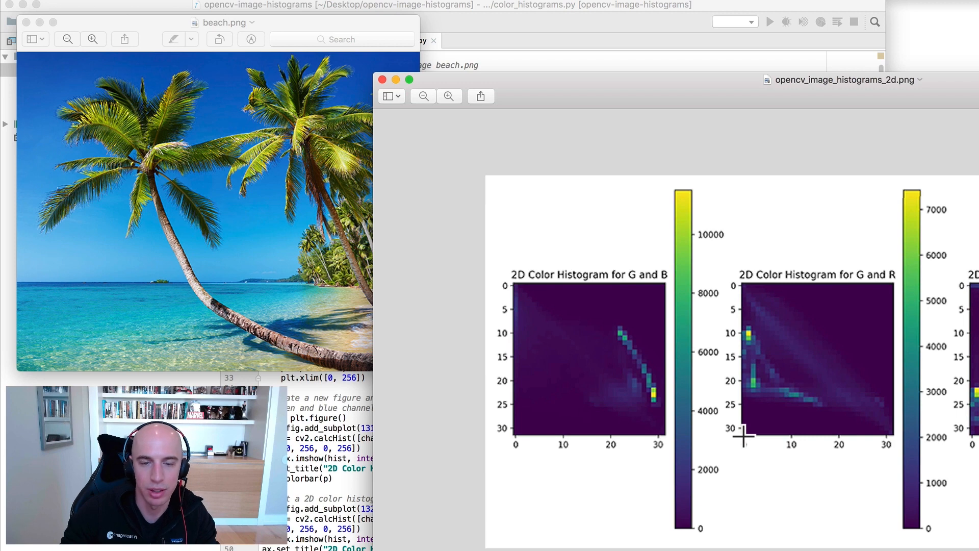
mouse_move(756, 380)
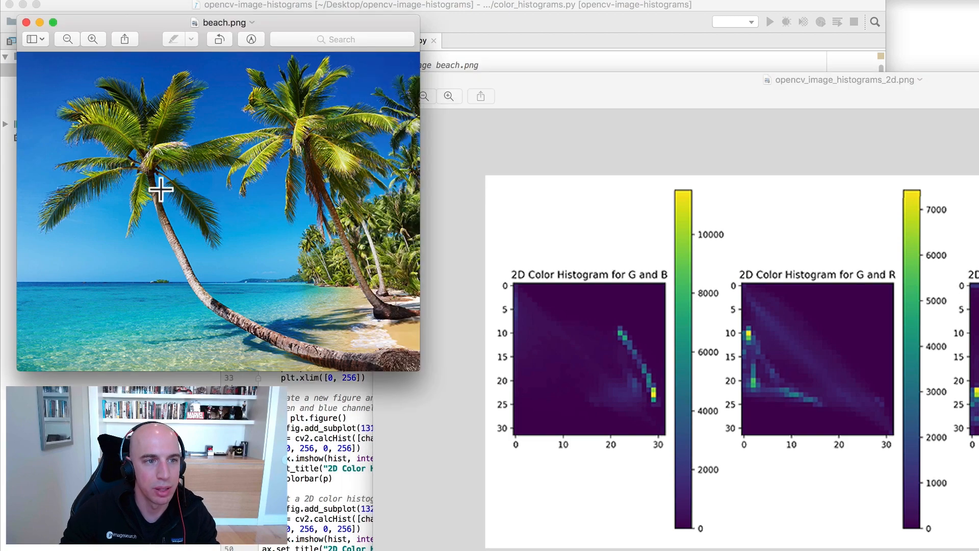
mouse_move(168, 245)
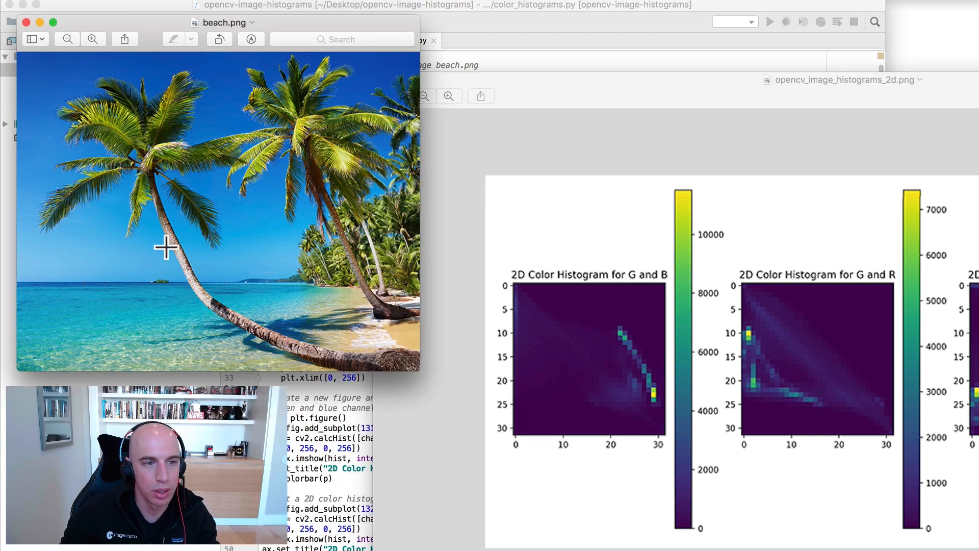
mouse_move(269, 342)
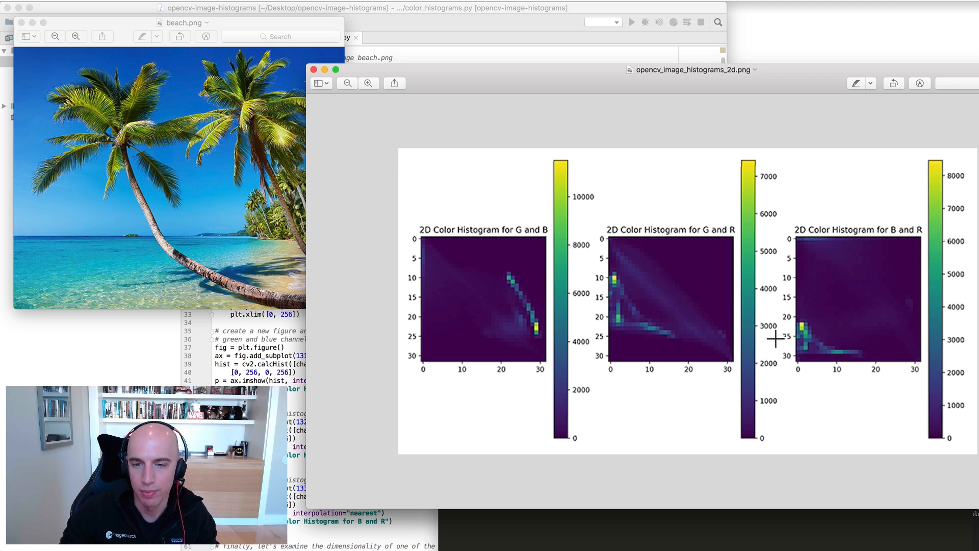
mouse_move(805, 324)
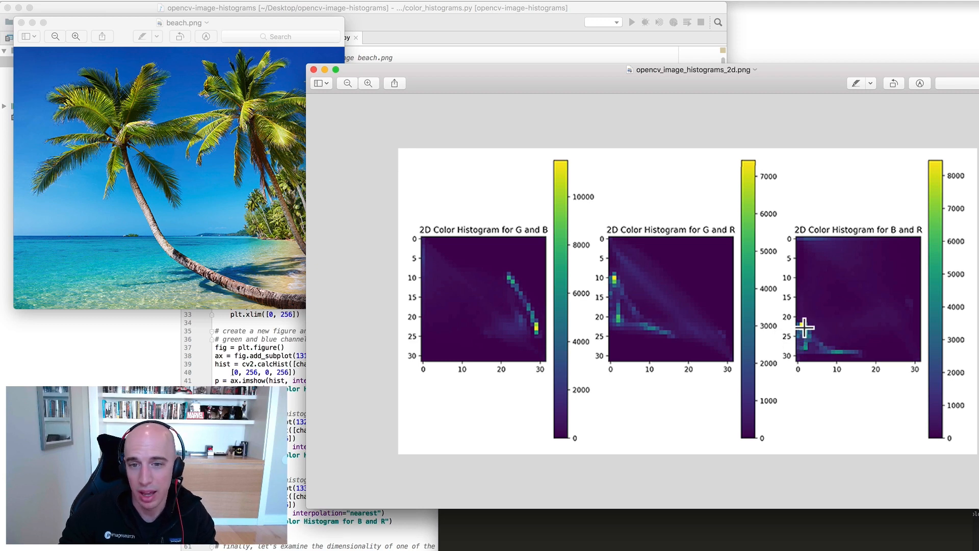
mouse_move(799, 320)
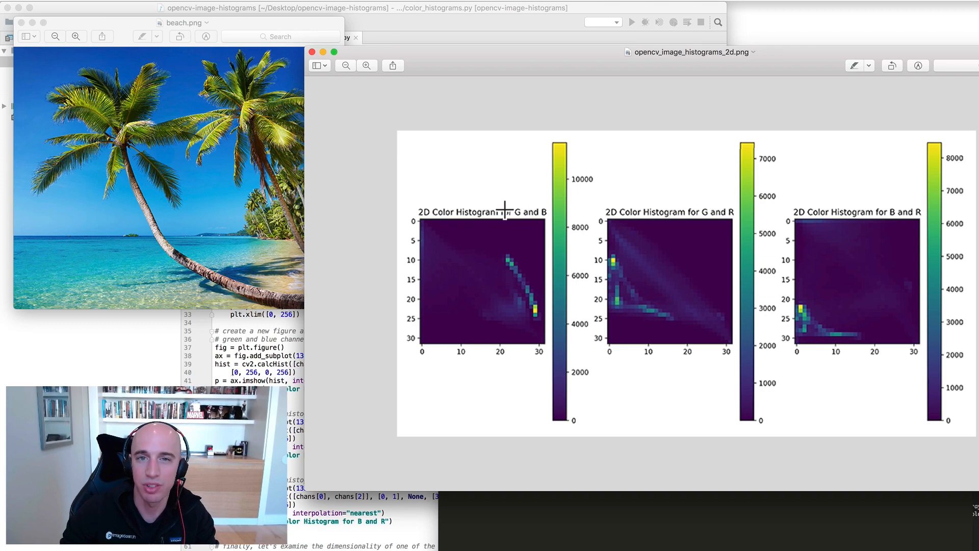
mouse_move(384, 475)
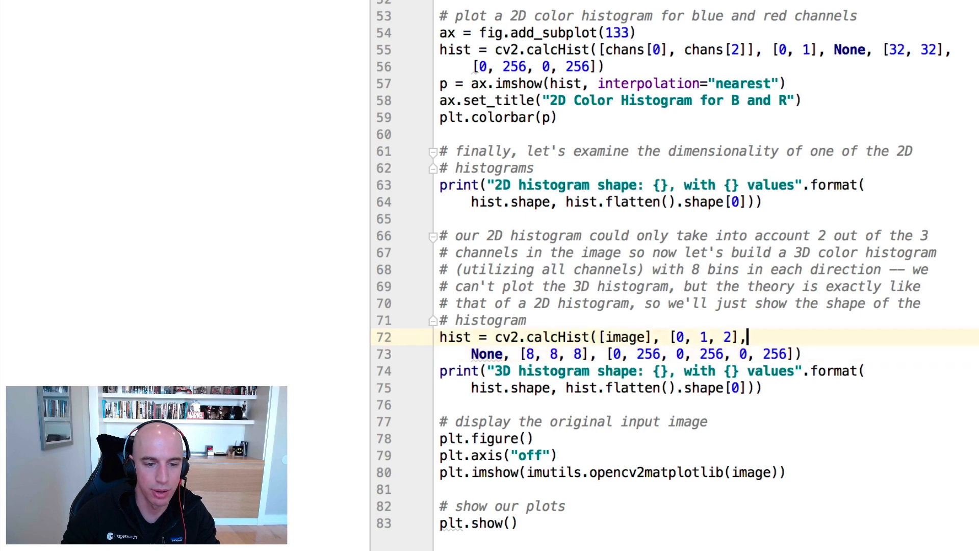
Step: Highlight the 3D cv2.calcHist call with 8 bins per channel in the script
left_click_drag(440, 337, 802, 353)
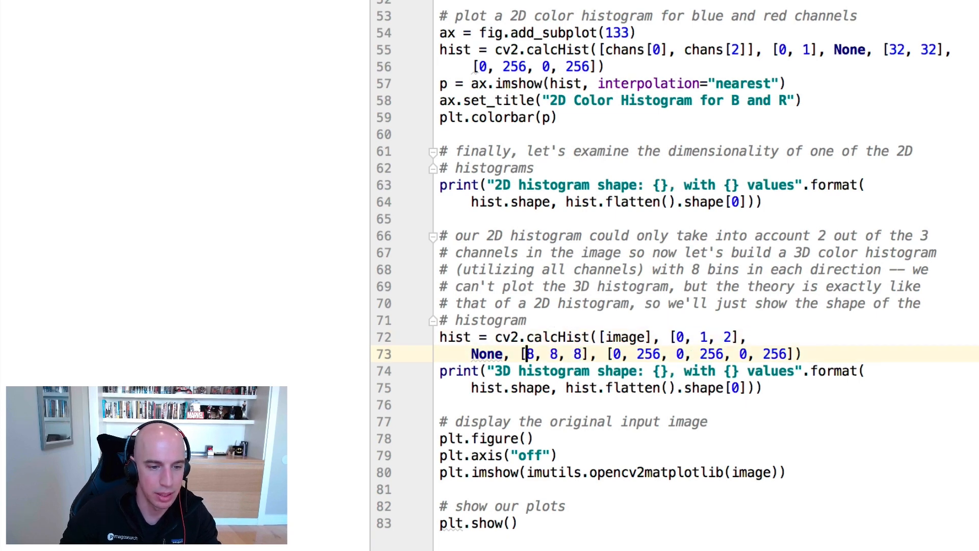
double_click(553, 354)
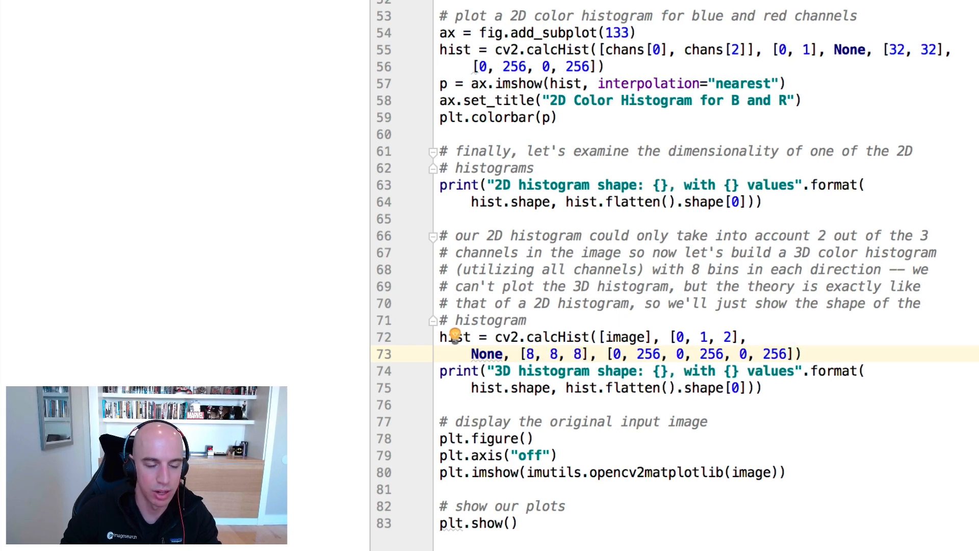
left_click_drag(612, 353, 795, 354)
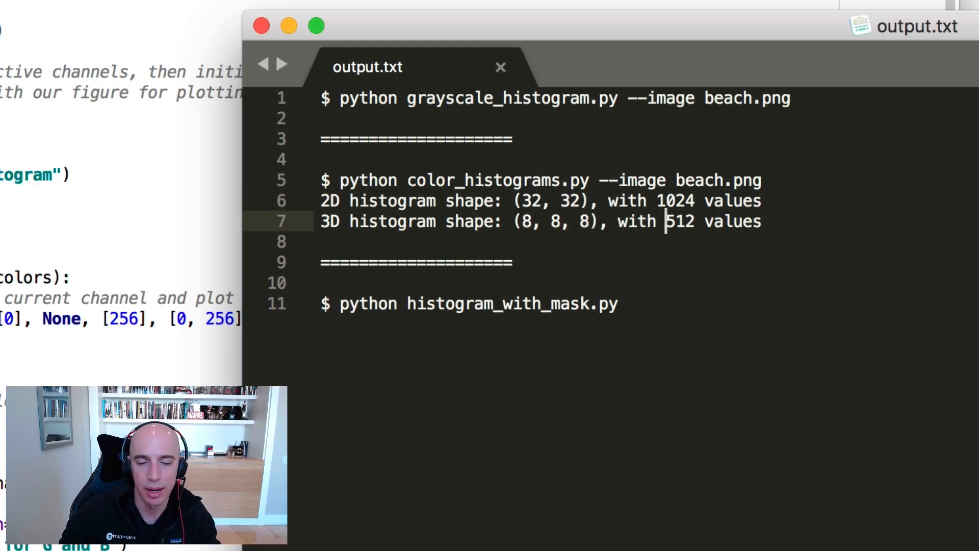
Step: Highlight the 512 values count for shape (8, 8, 8) in output.txt
double_click(678, 221)
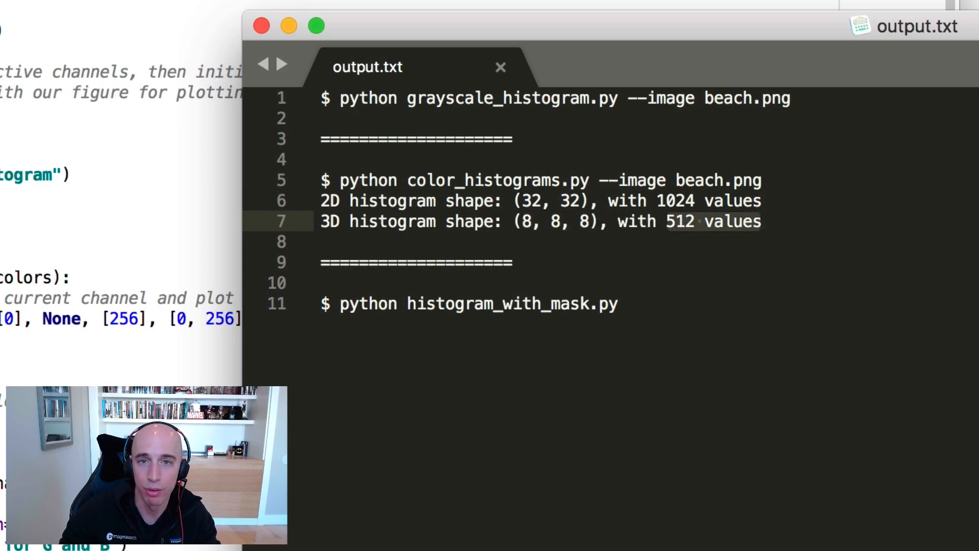